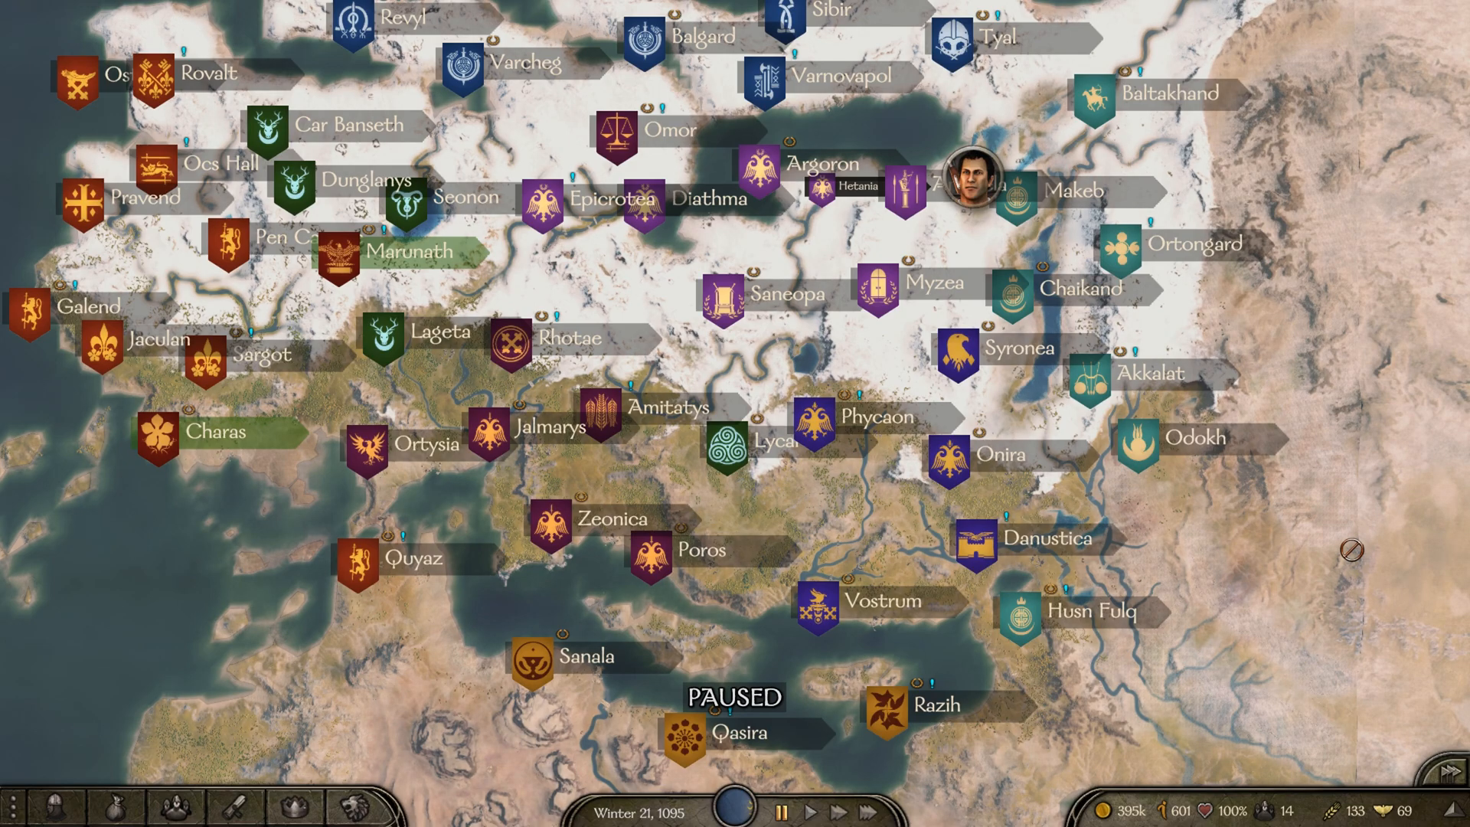
pyautogui.moveTo(1019, 239)
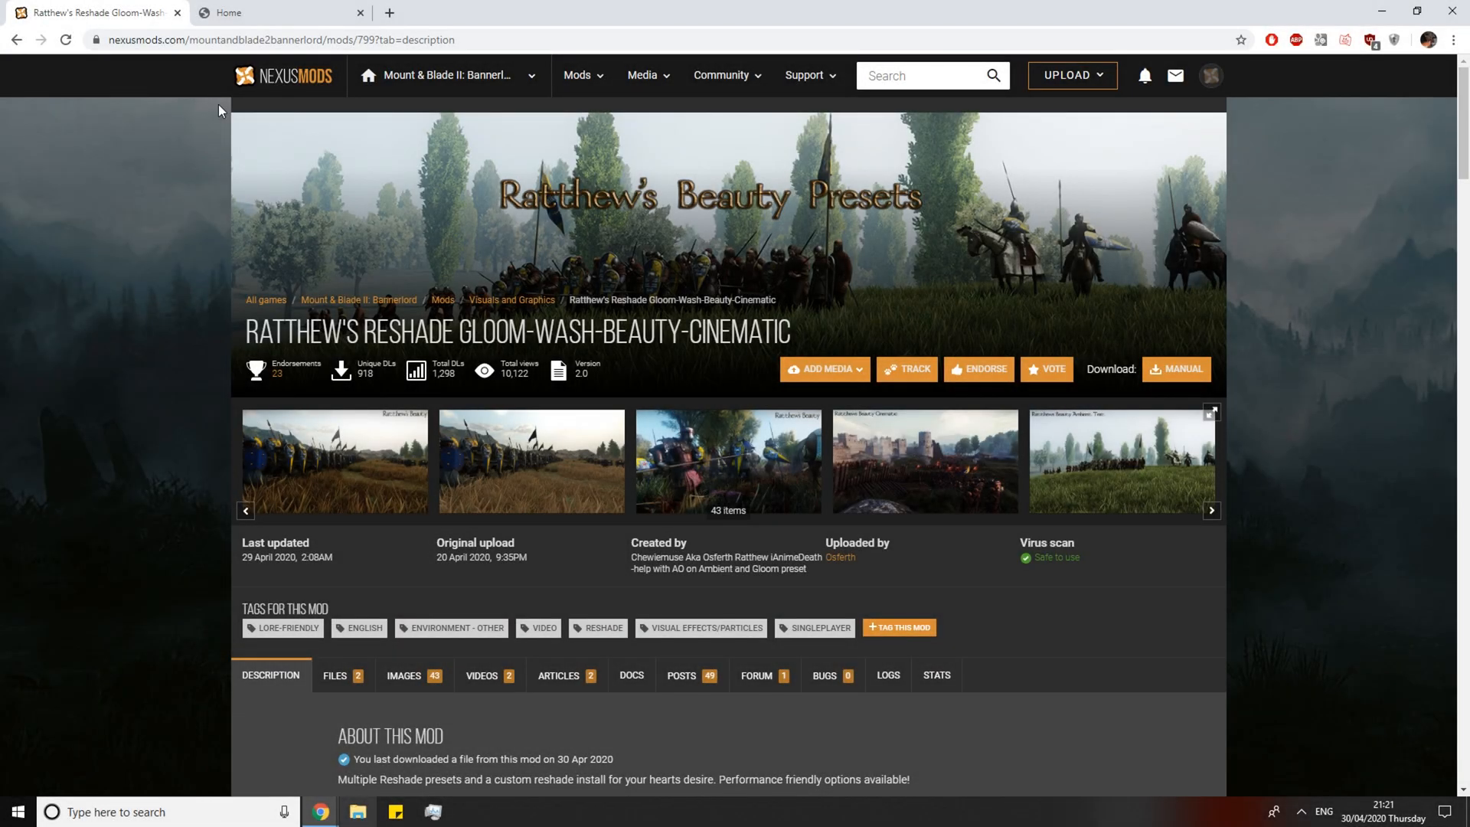
pyautogui.moveTo(337, 76)
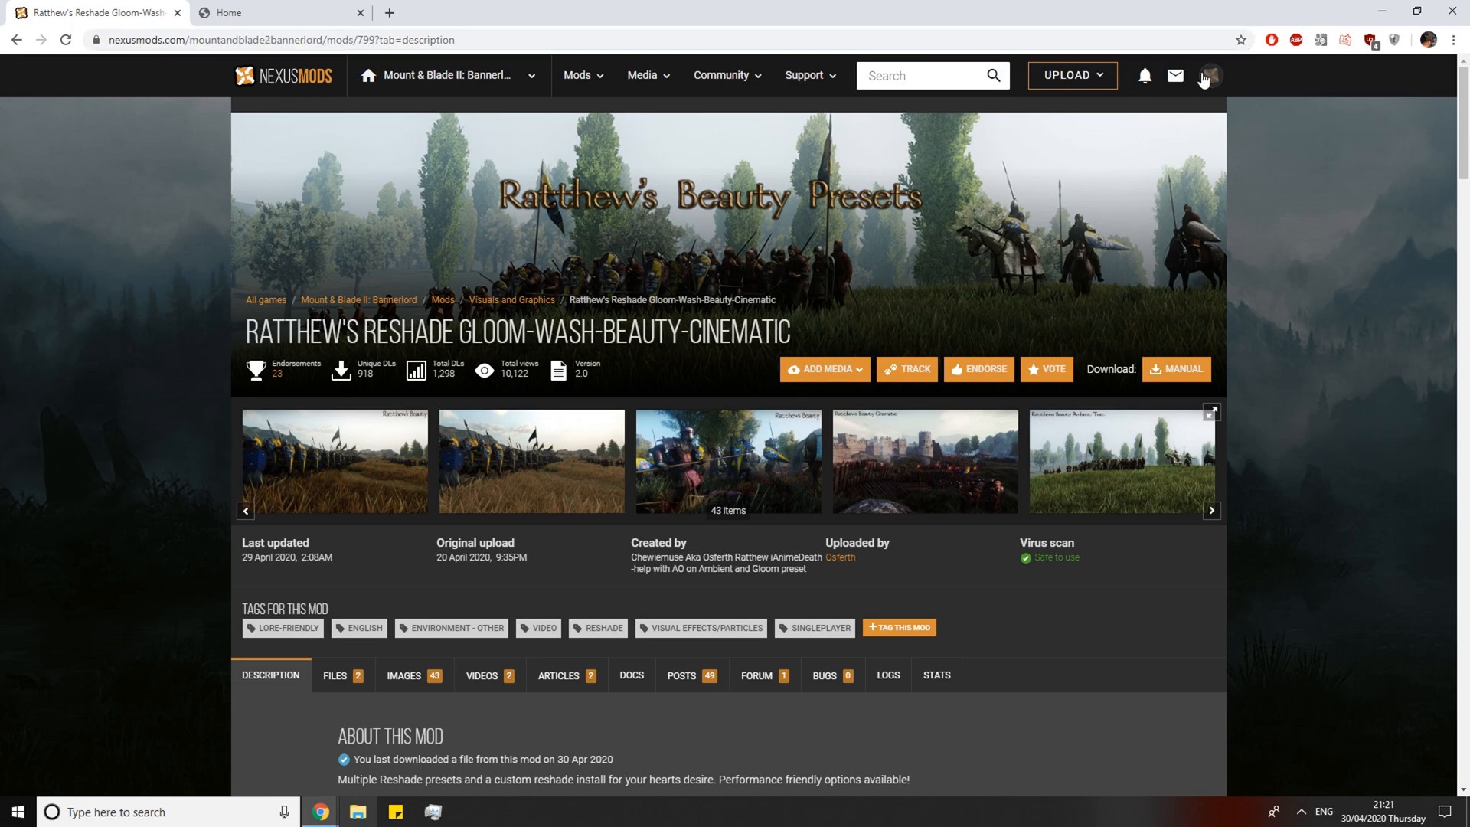
pyautogui.moveTo(1210, 79)
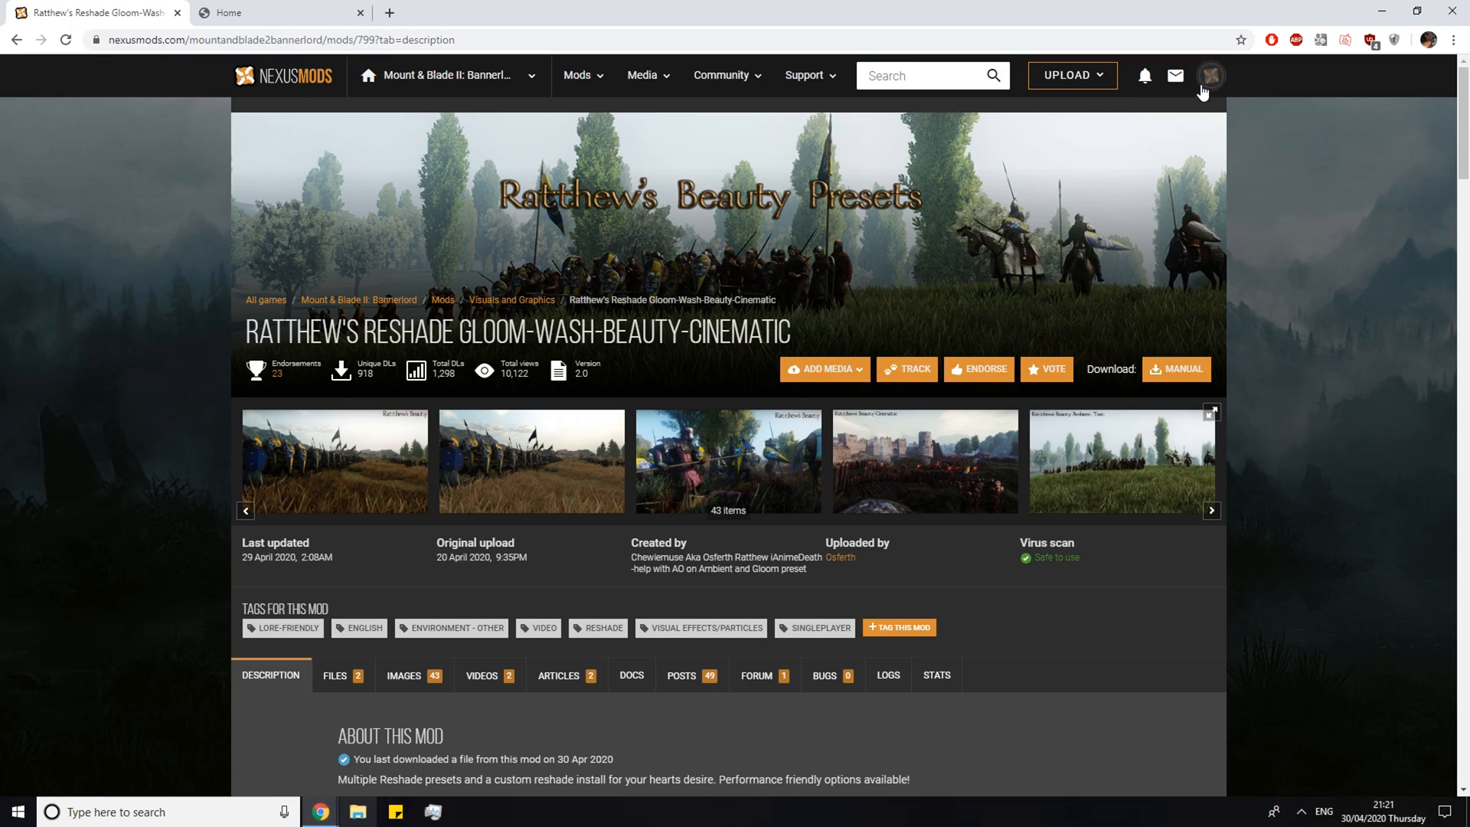
# Download Ratthews Beauty Presets 2.0 from the mod's Main Files on Nexus Mods
pyautogui.click(335, 674)
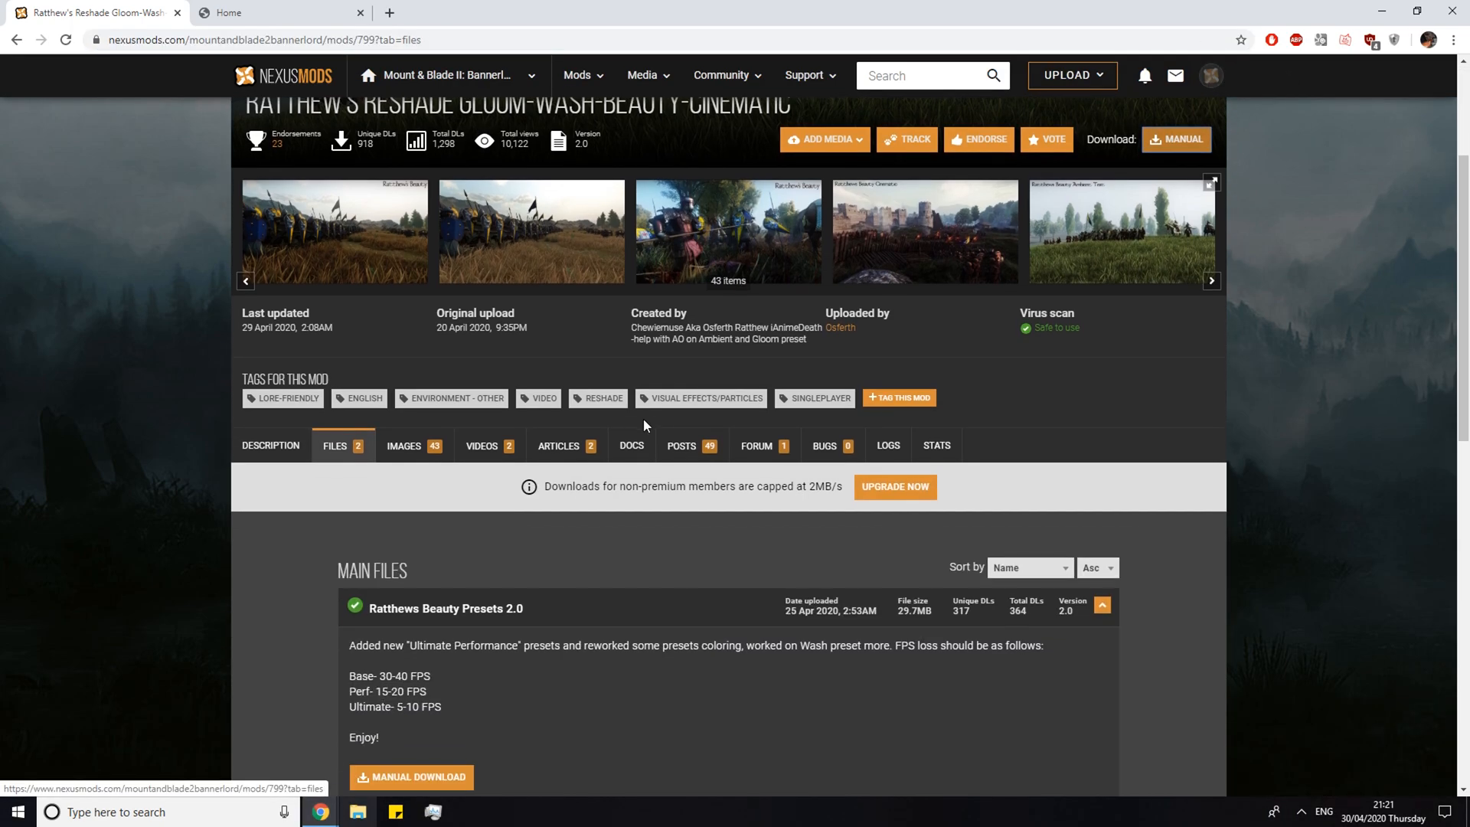
pyautogui.scroll(-3)
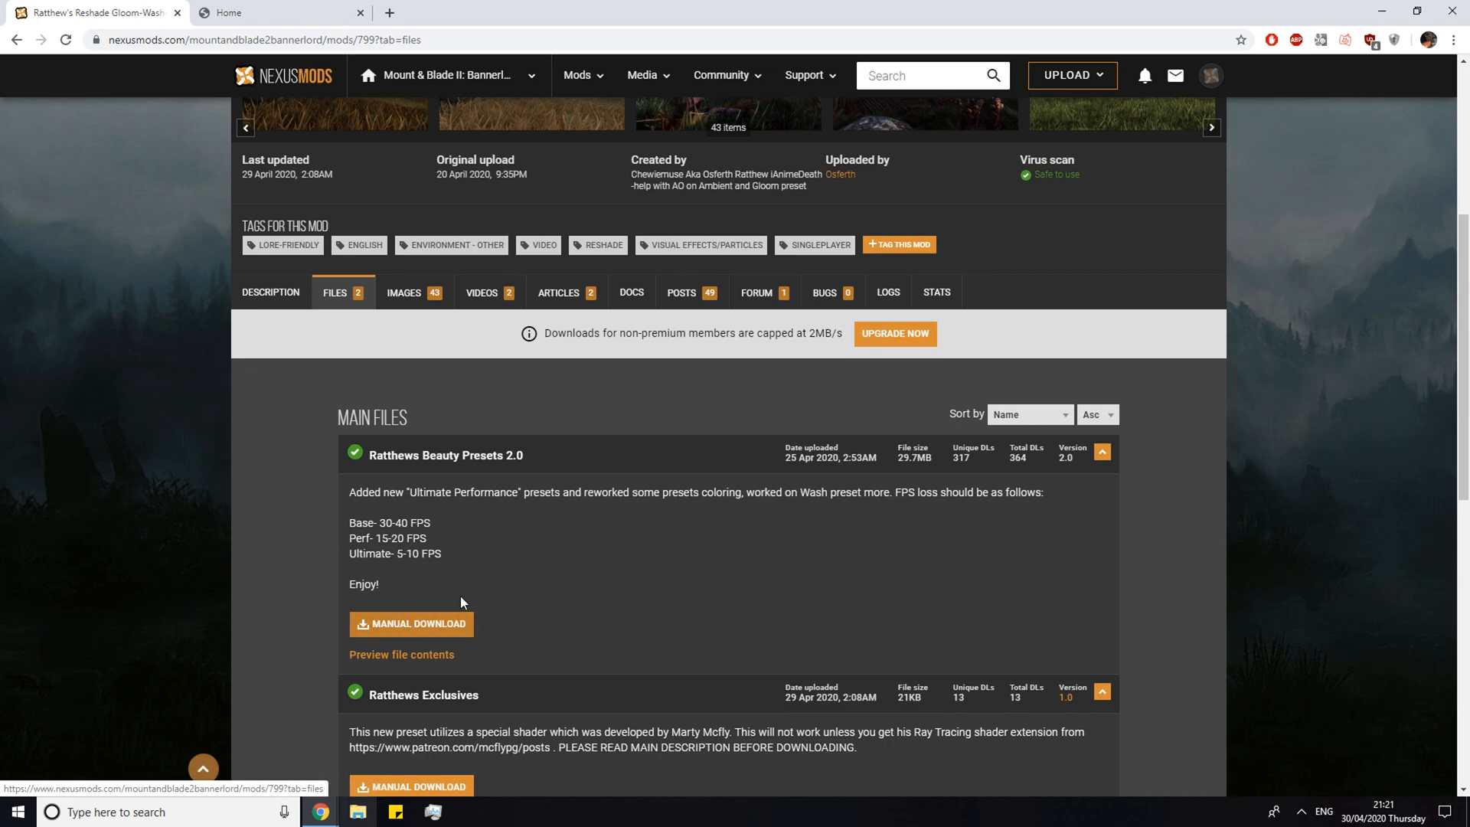
pyautogui.moveTo(550, 588)
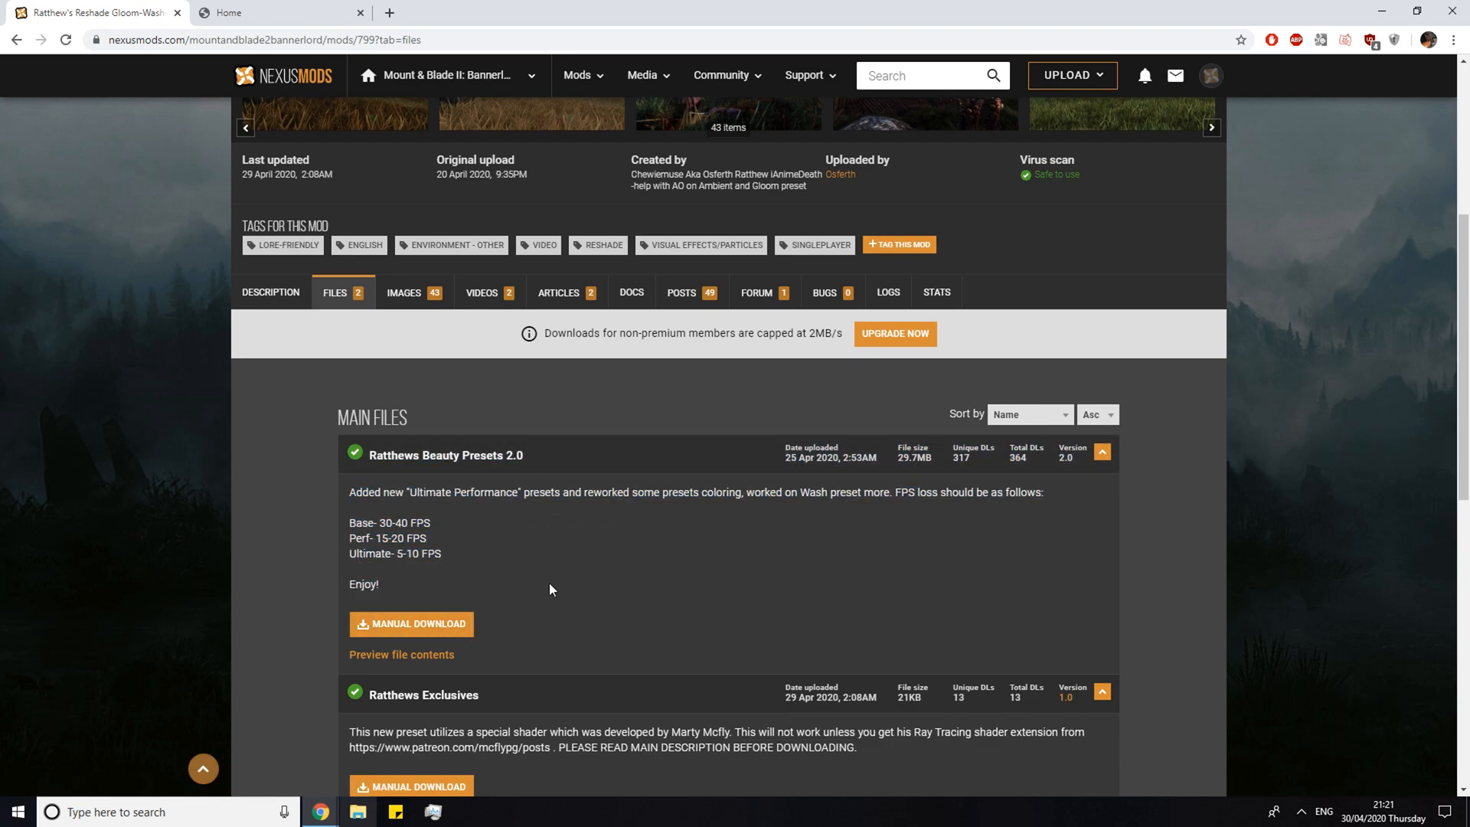
pyautogui.click(410, 624)
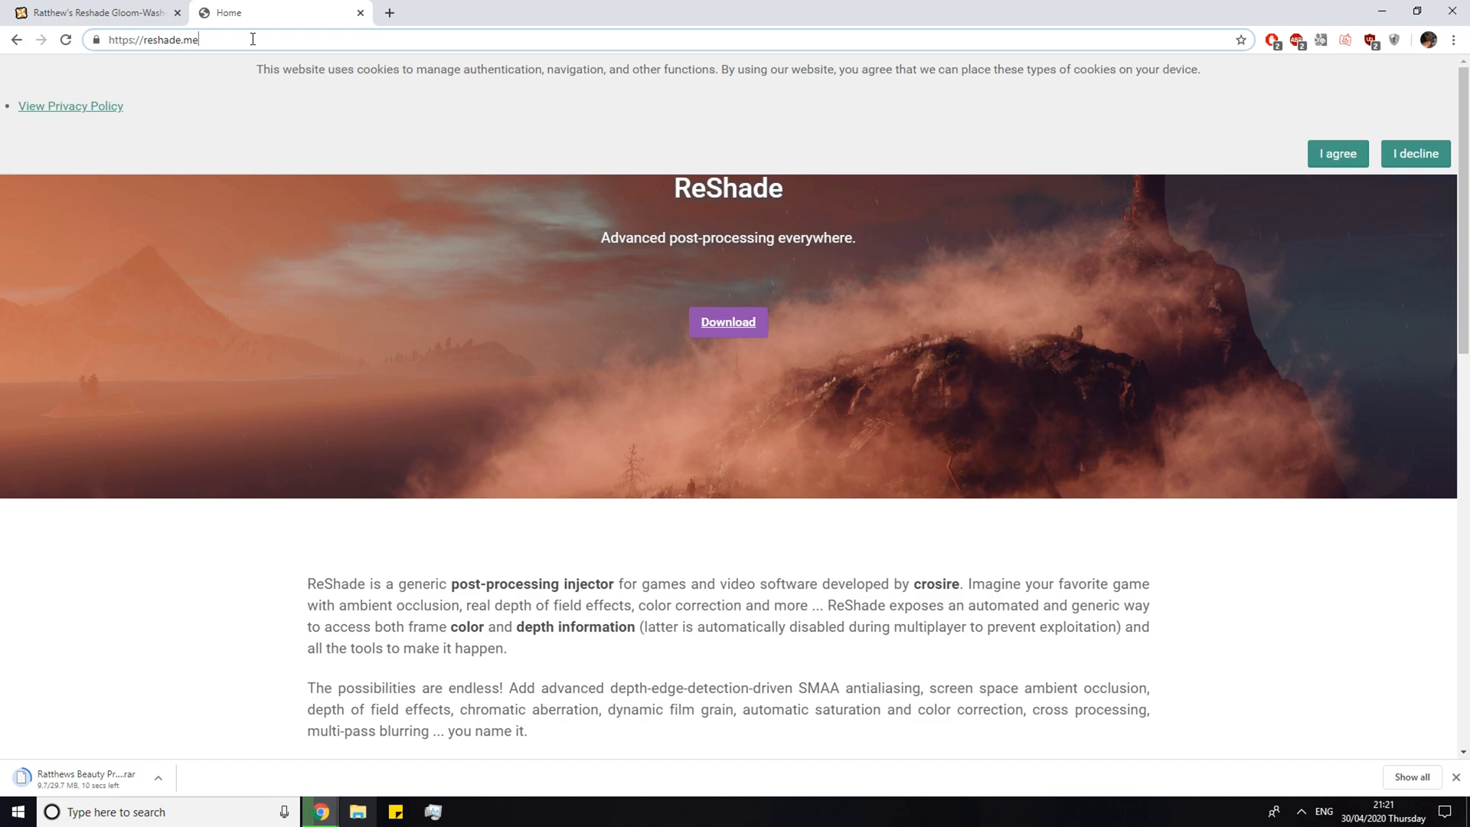
# Download ReShade 4.6.1 from the reshade.me download section
pyautogui.scroll(-3)
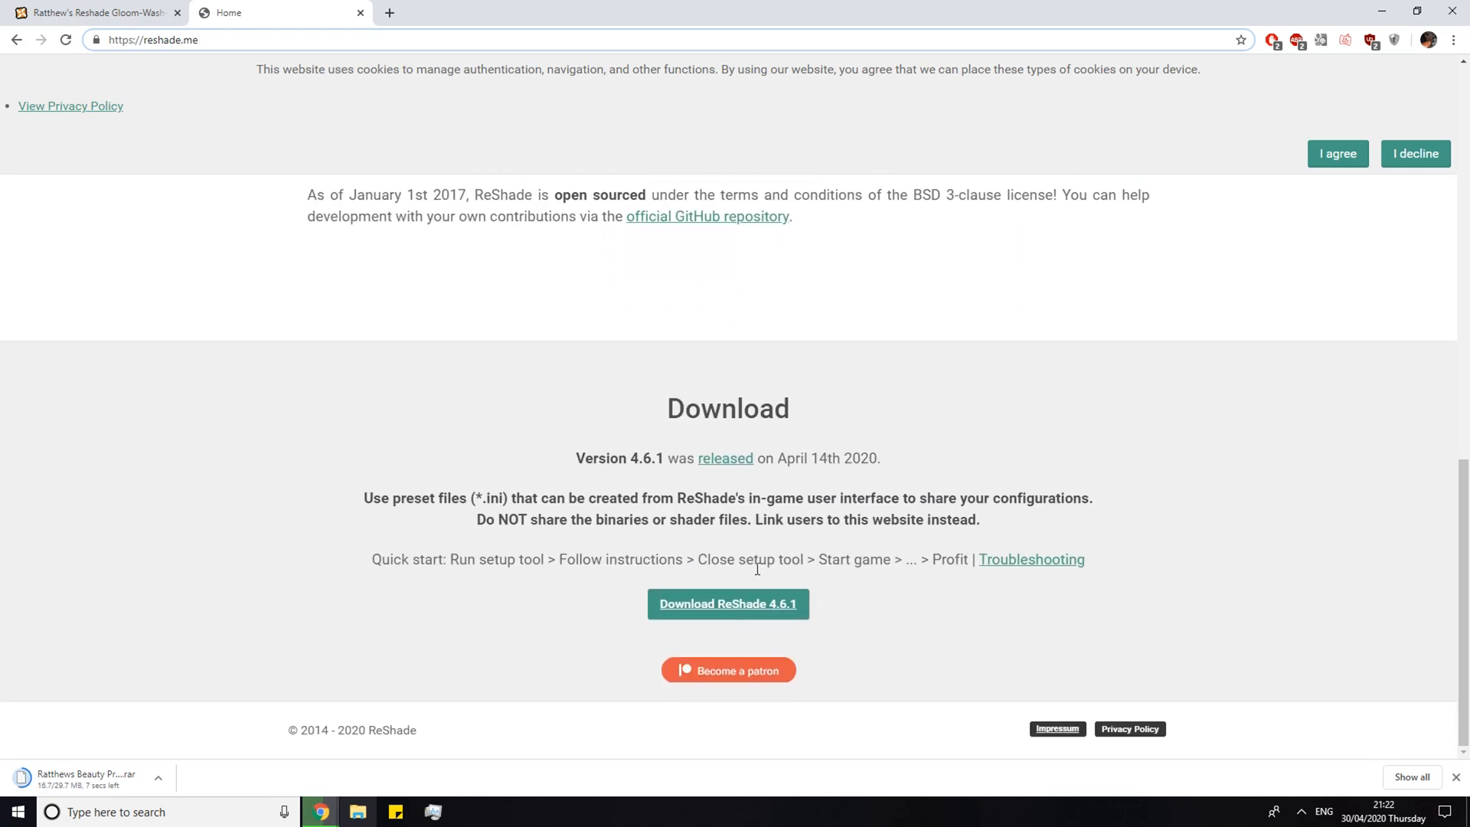
pyautogui.click(727, 603)
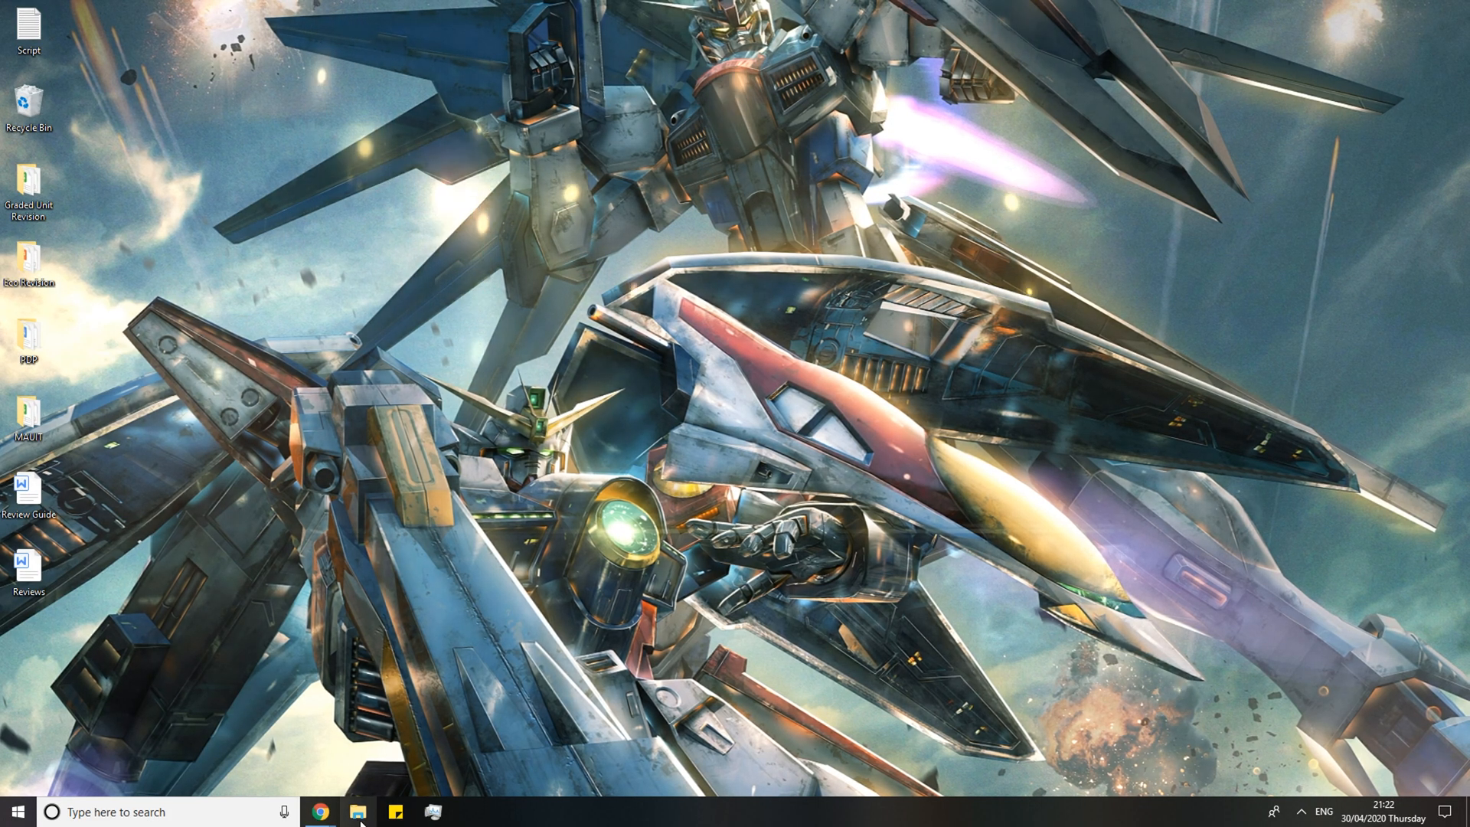
# Run the ReShade 4.6.1 installer from Downloads and choose BannerlordStarter as the target game
pyautogui.click(357, 812)
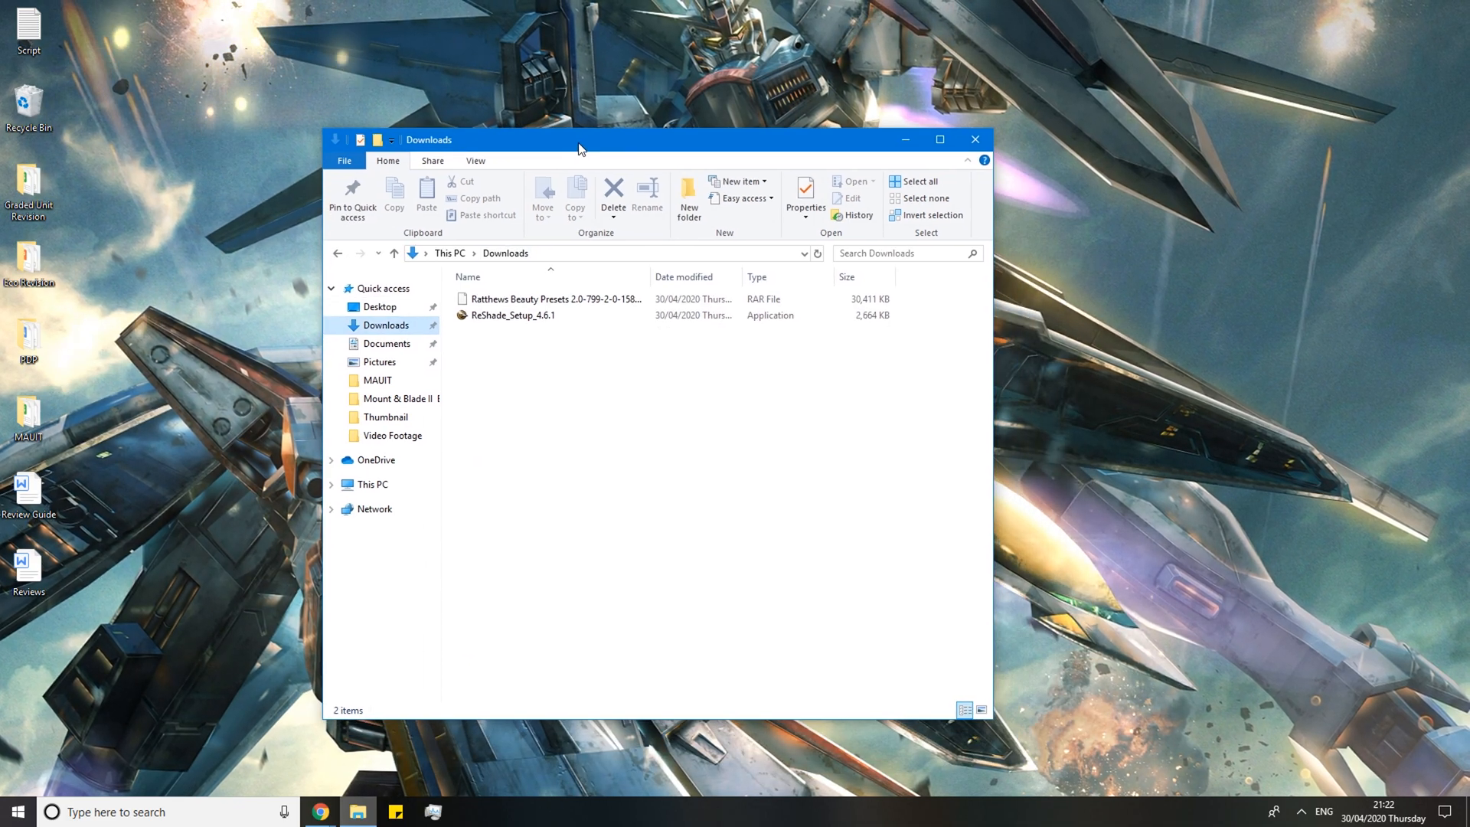
pyautogui.click(512, 315)
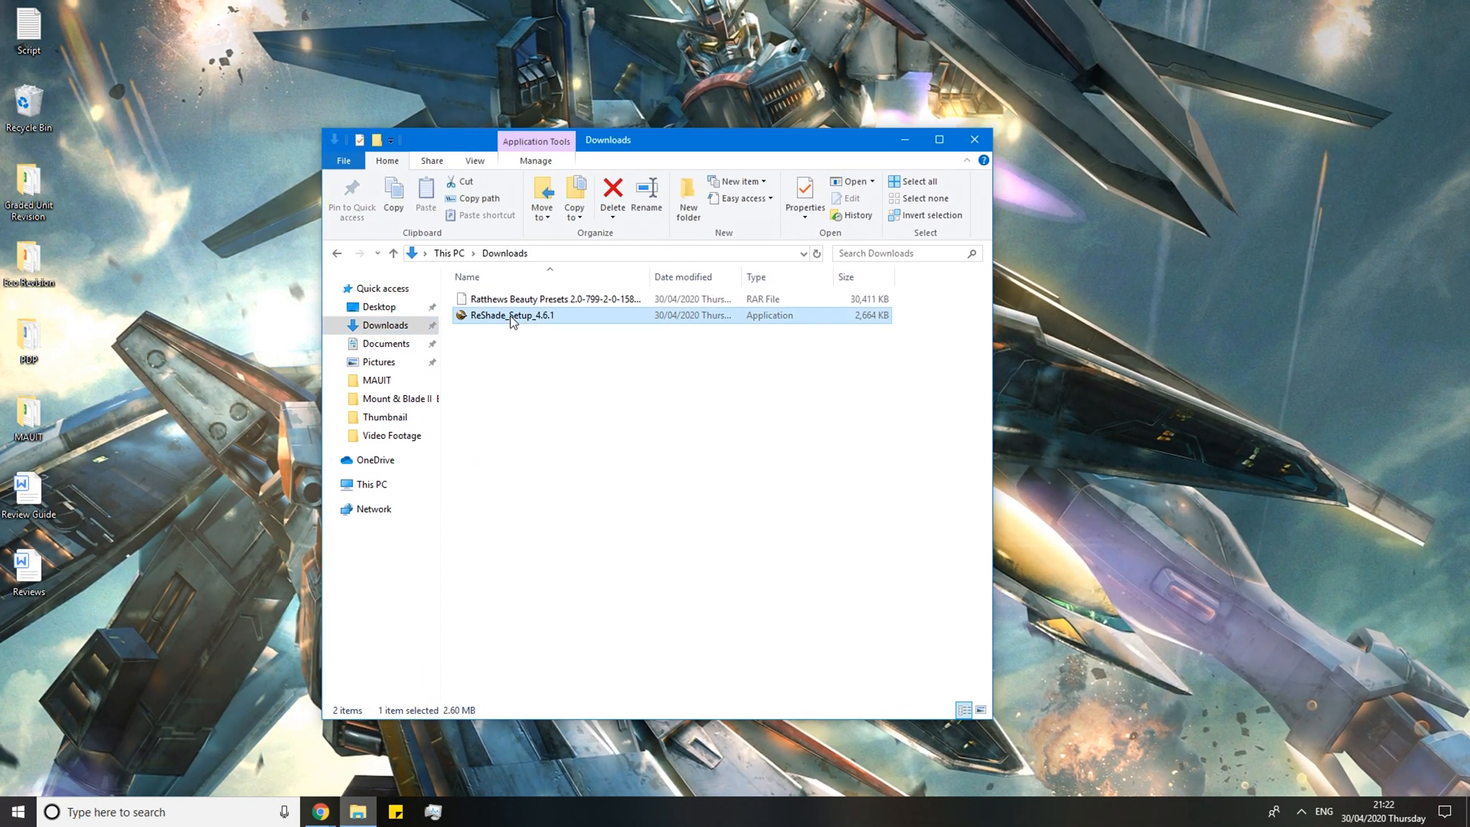
pyautogui.doubleClick(511, 316)
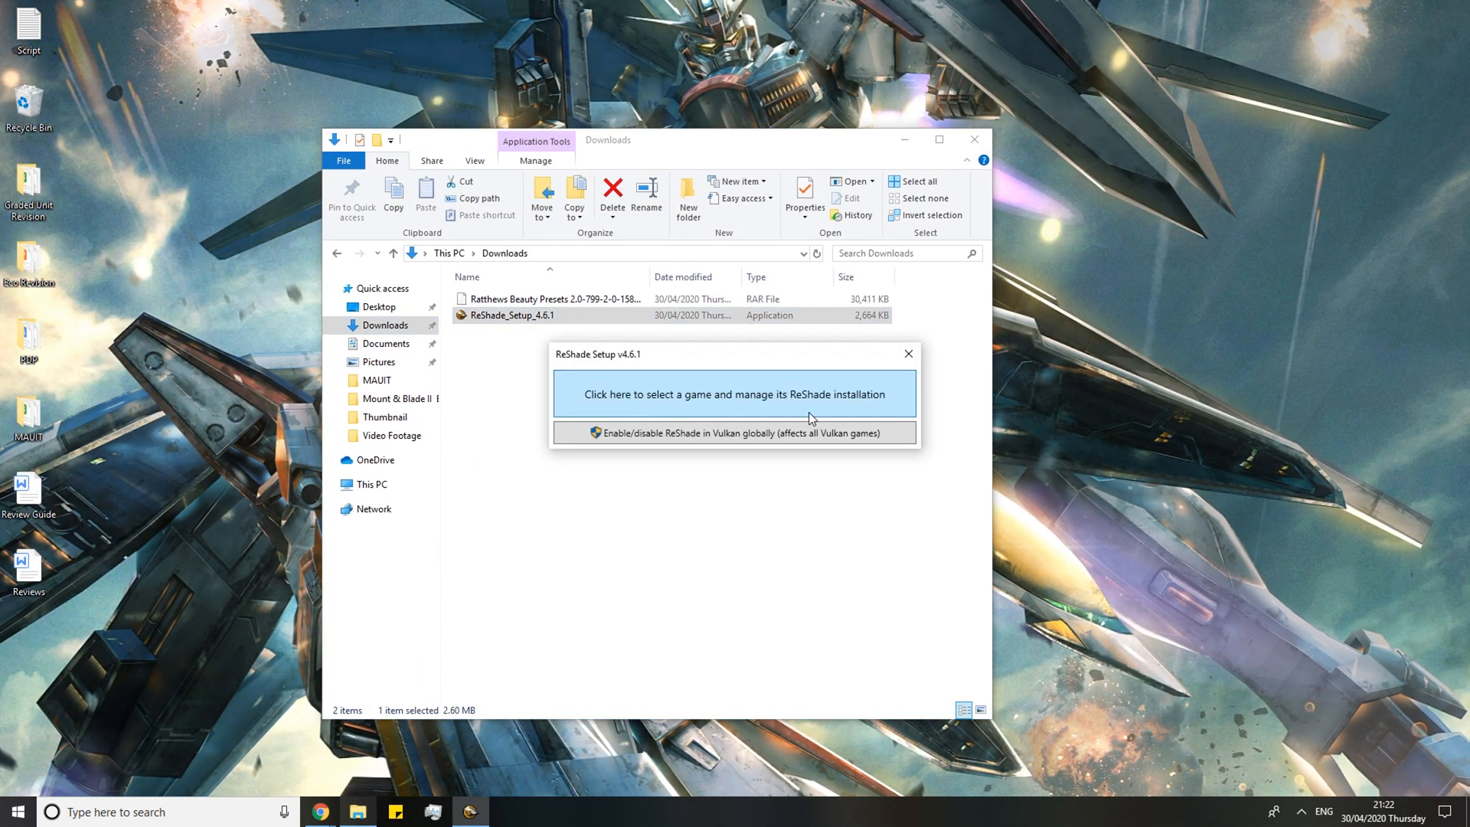
pyautogui.click(734, 393)
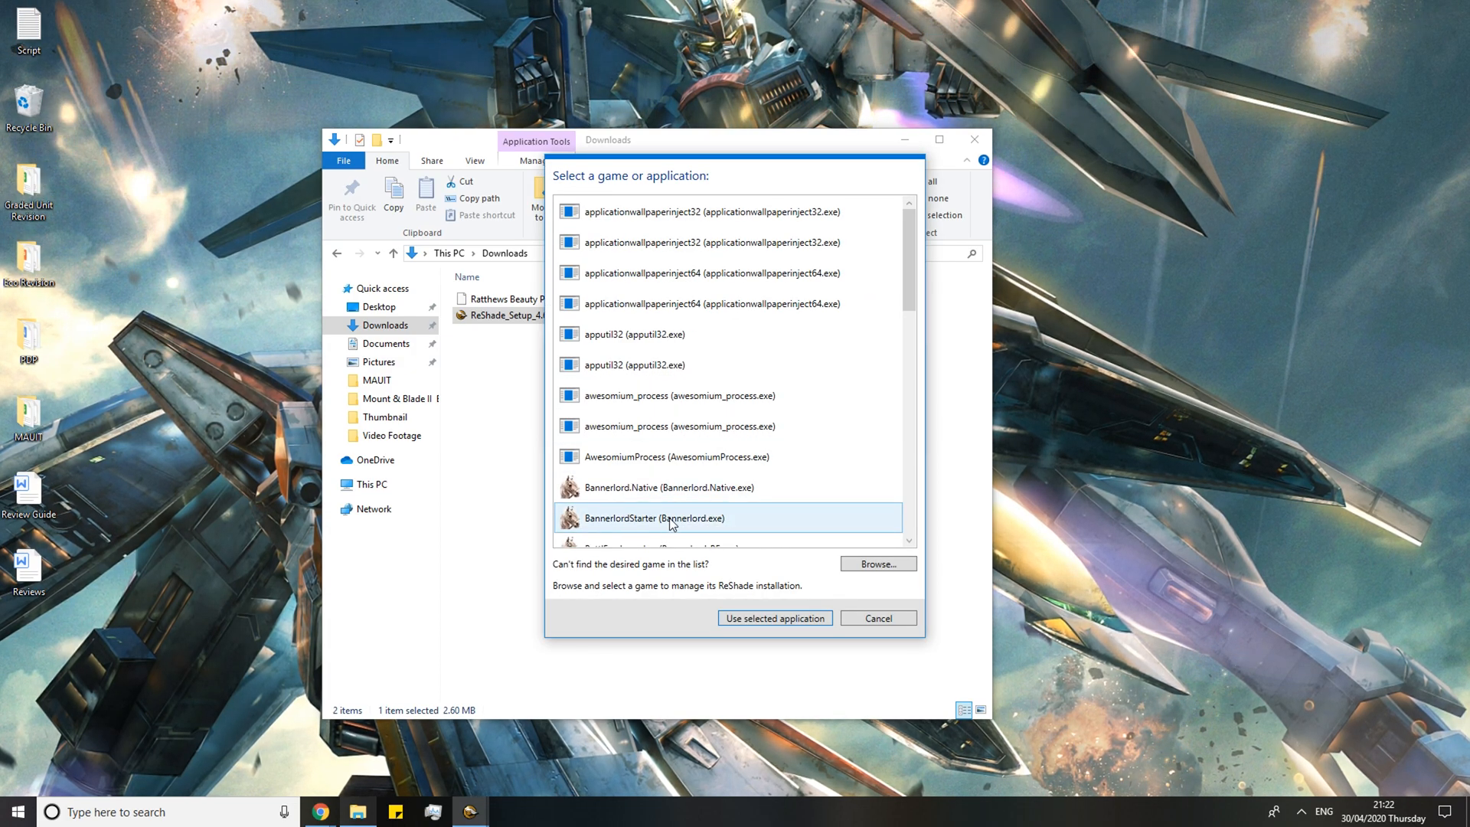
pyautogui.scroll(-3)
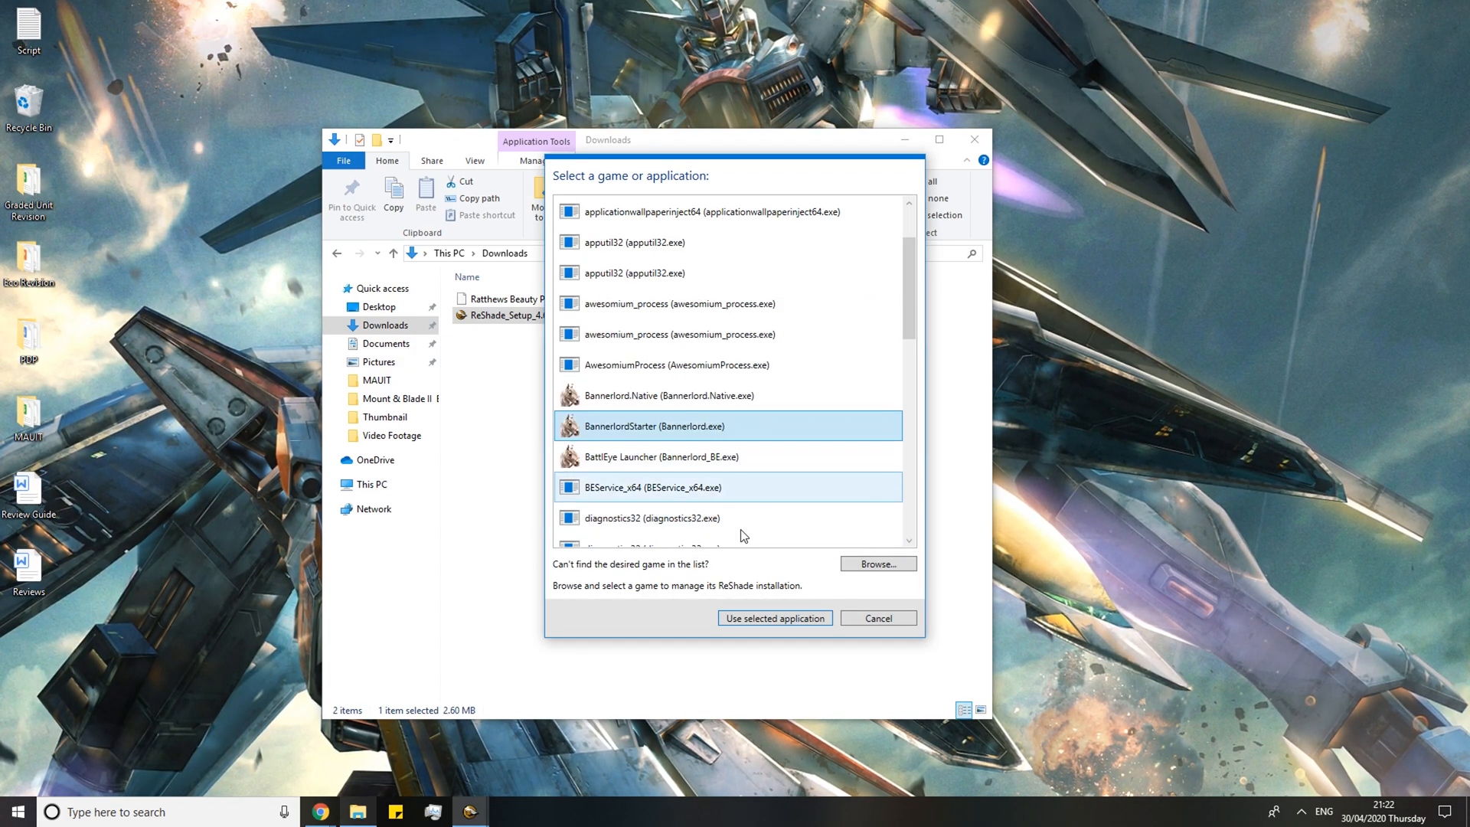
pyautogui.click(771, 617)
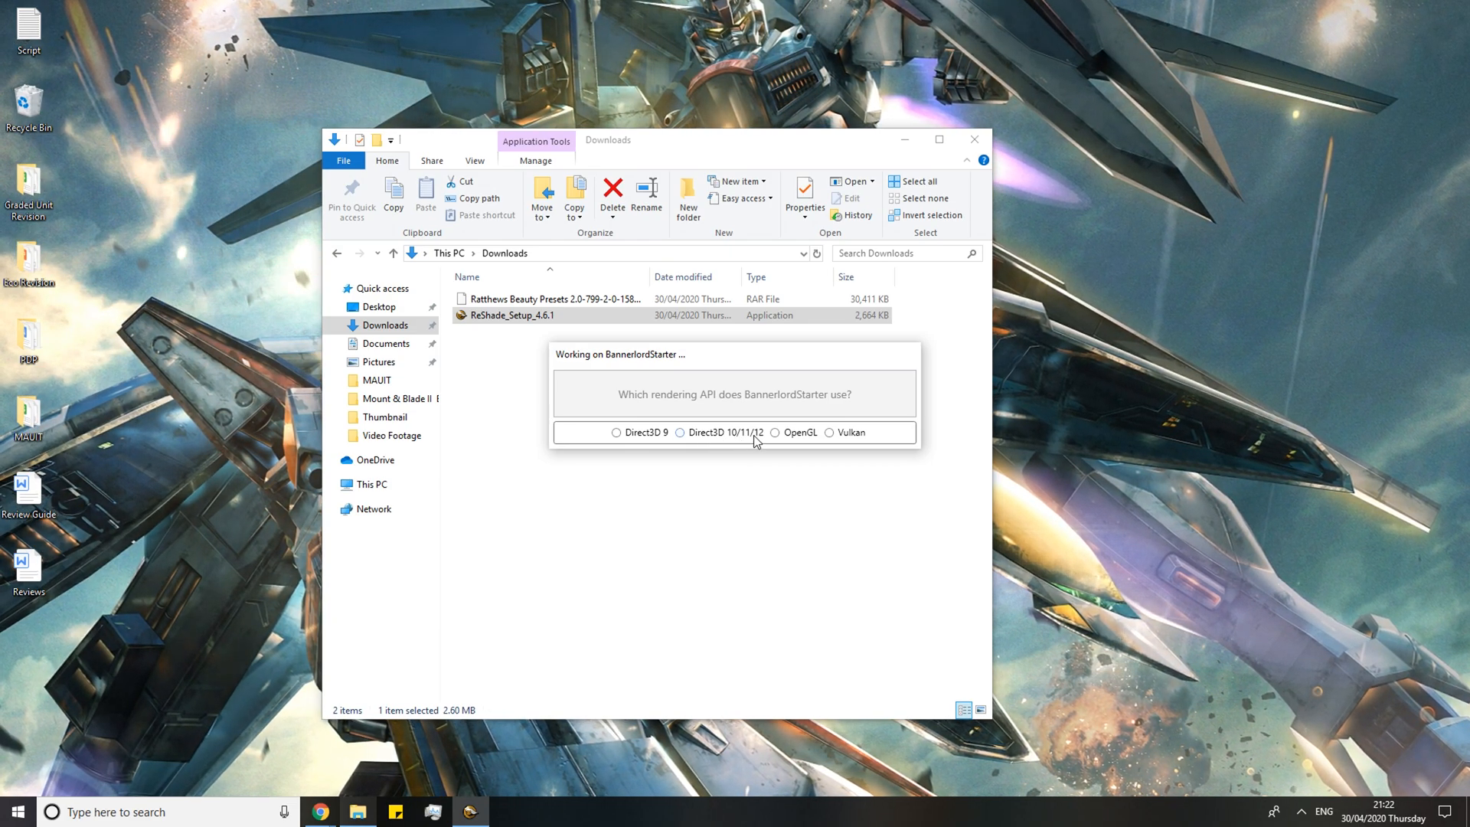
# Install for Direct3D 10/11/12 with the standard effect packages and checked effect files
pyautogui.click(679, 432)
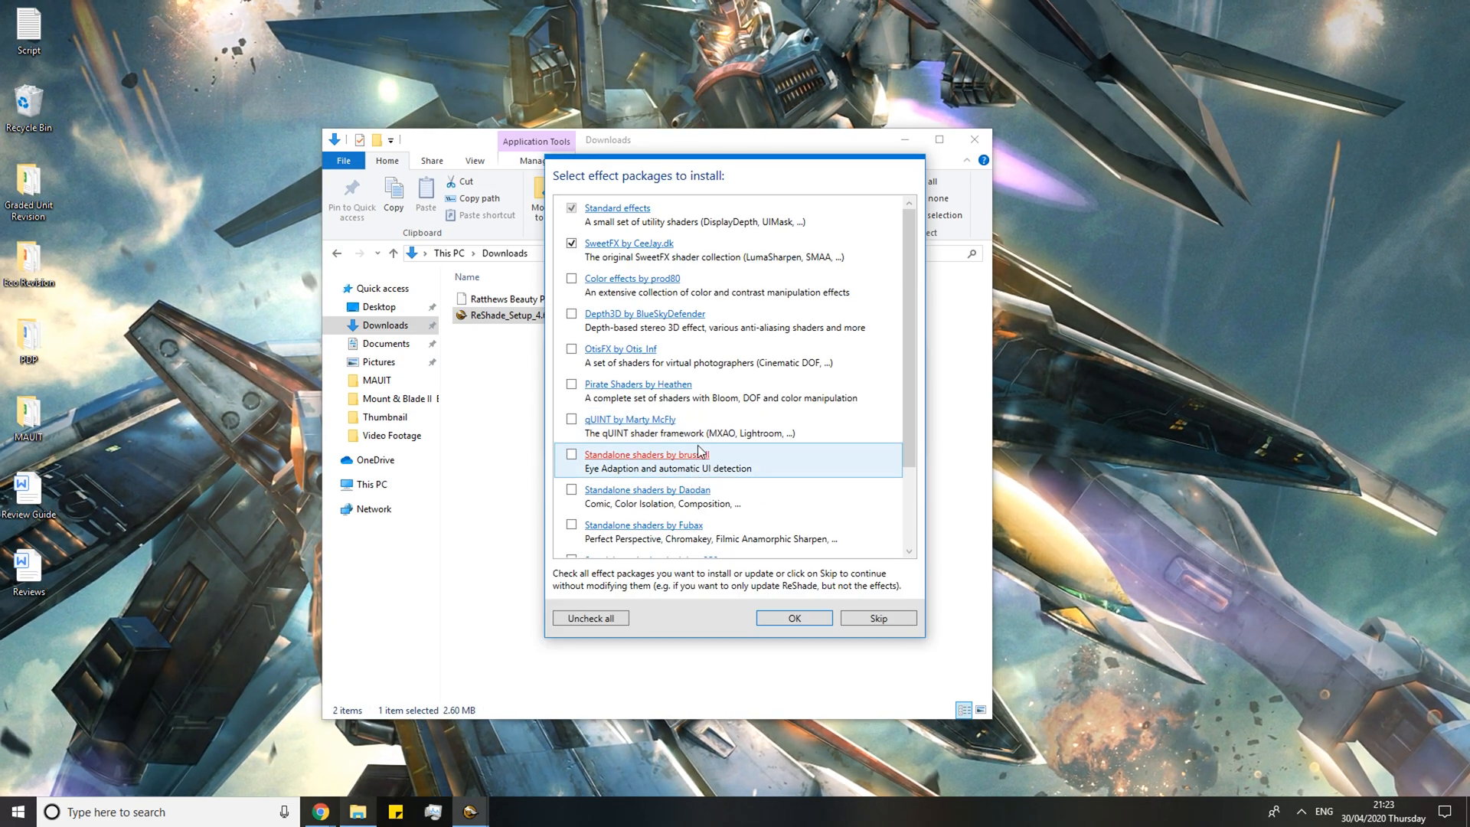
pyautogui.click(792, 617)
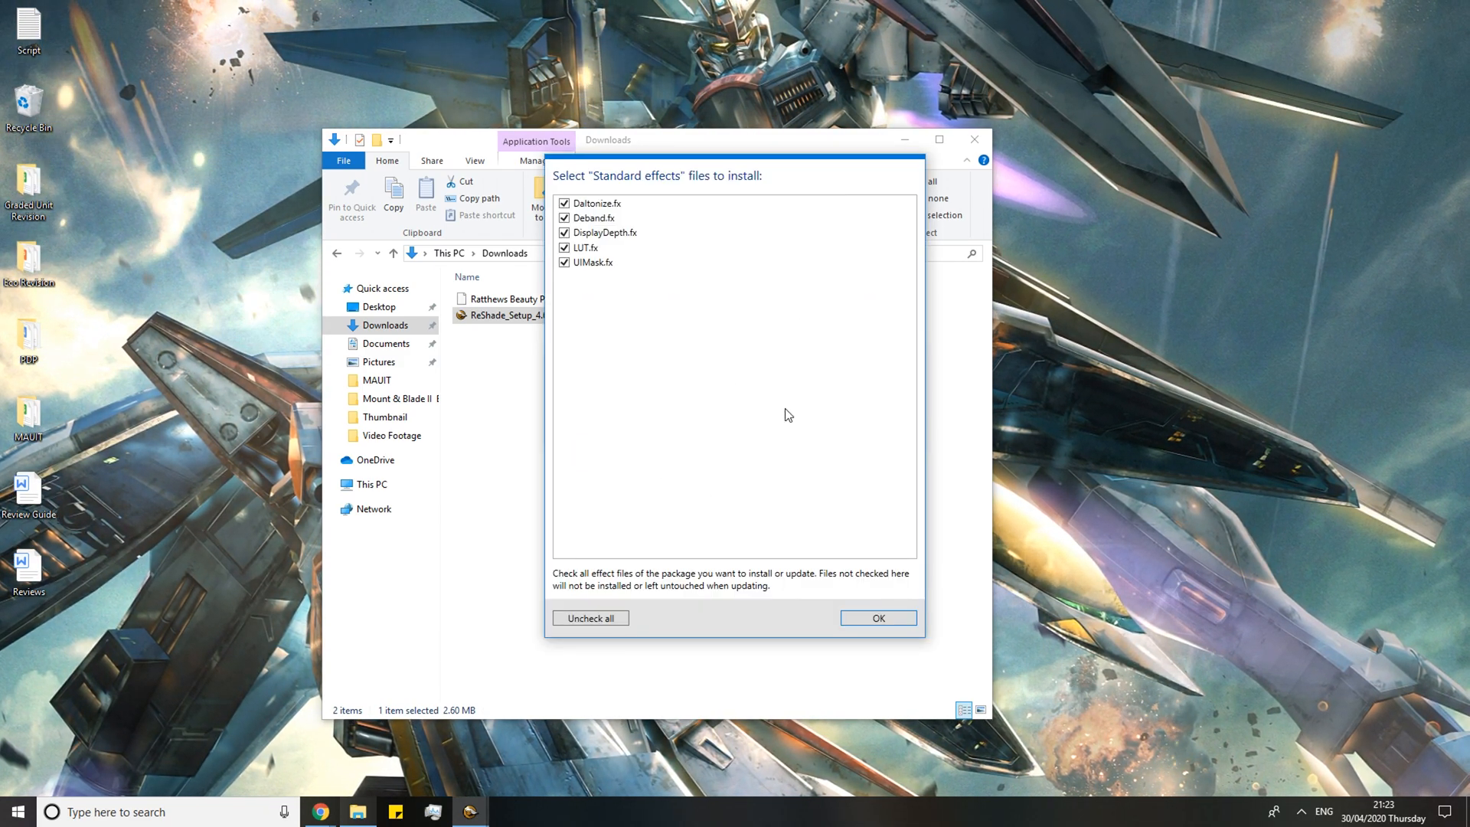
pyautogui.click(587, 248)
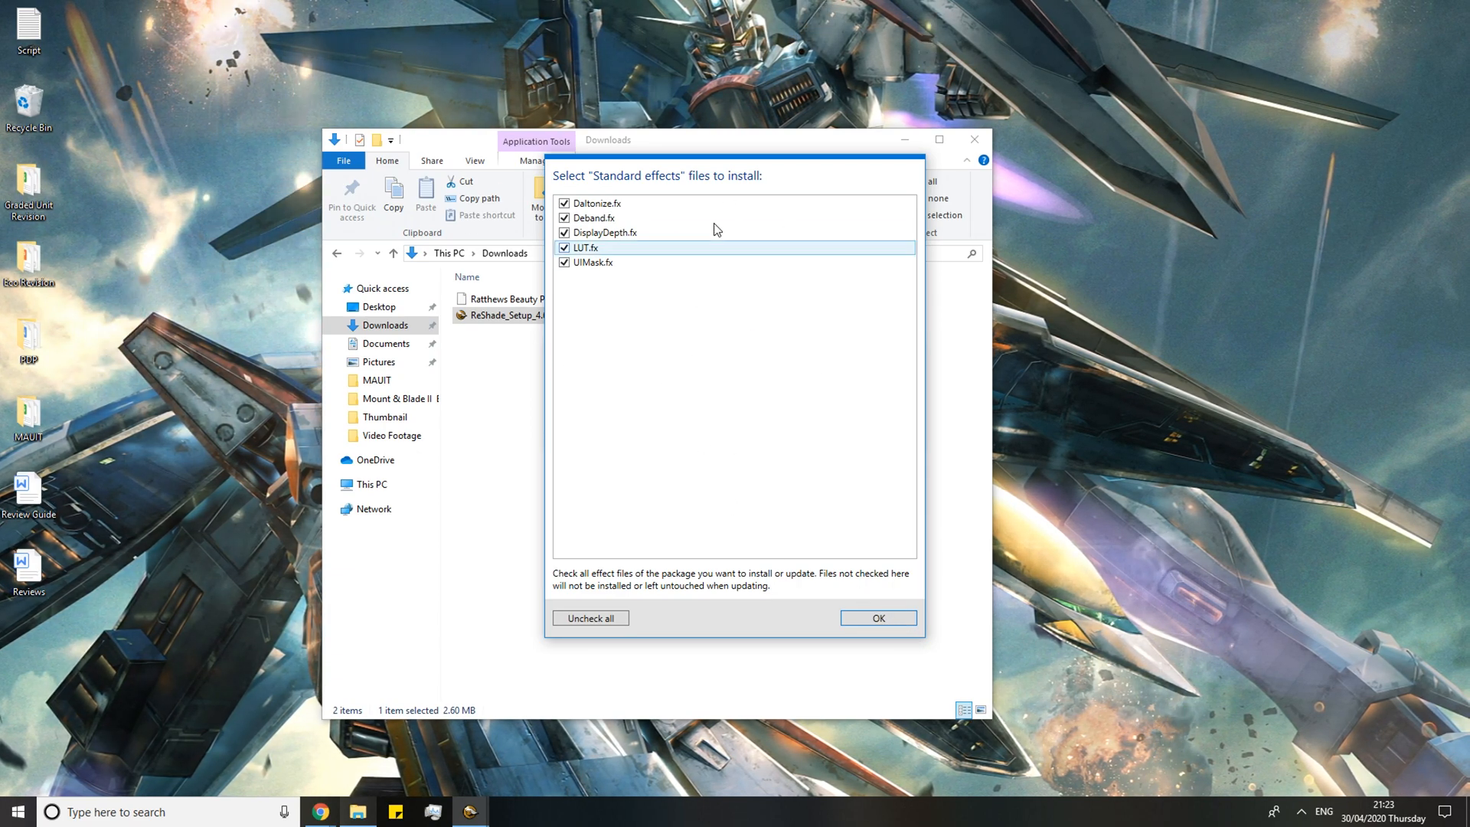
pyautogui.click(876, 617)
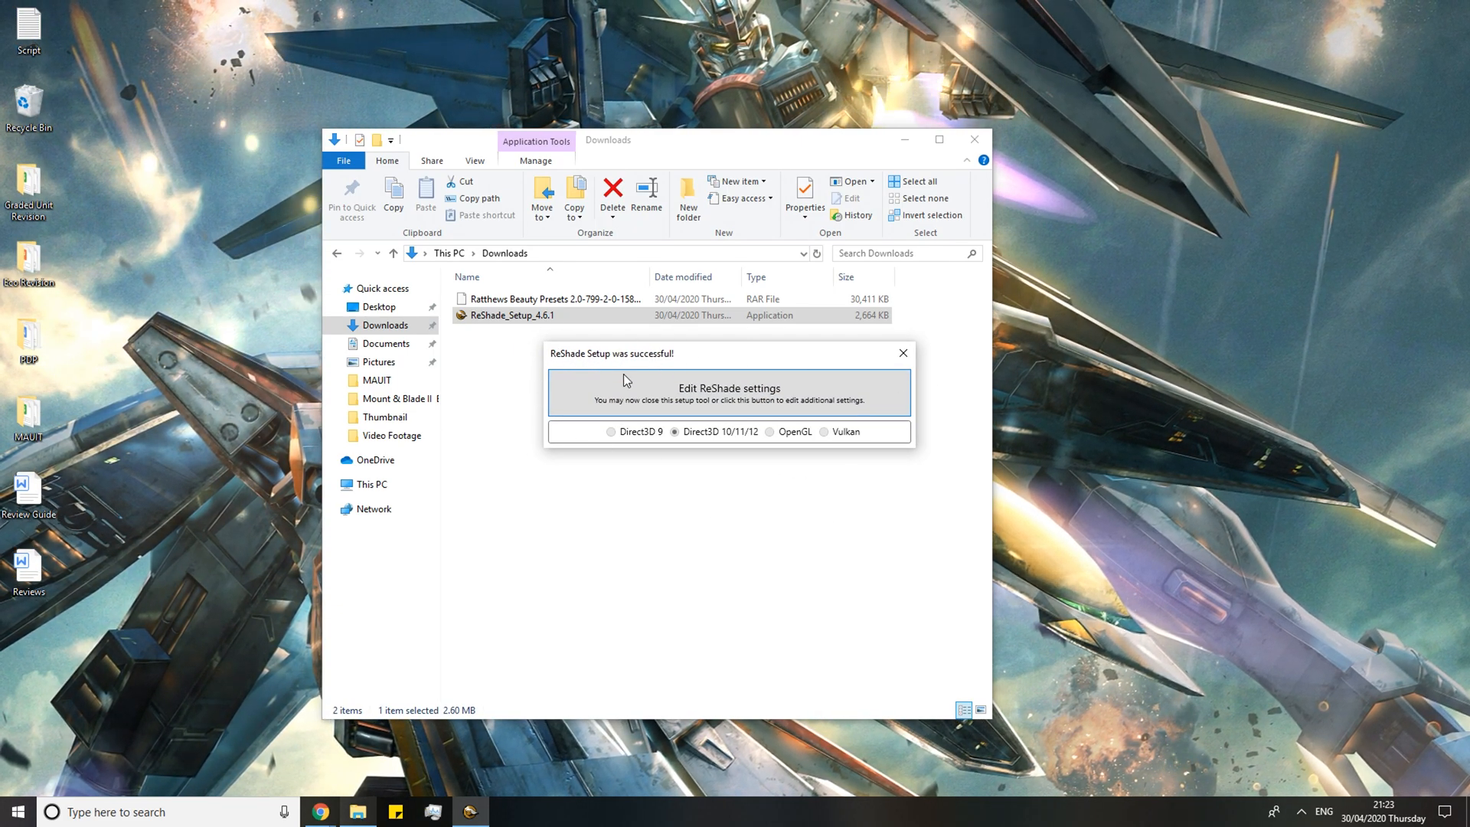
# Close setup, open the Ratthews Beauty Presets .rar in 7-Zip, and bring up Steam
pyautogui.click(903, 352)
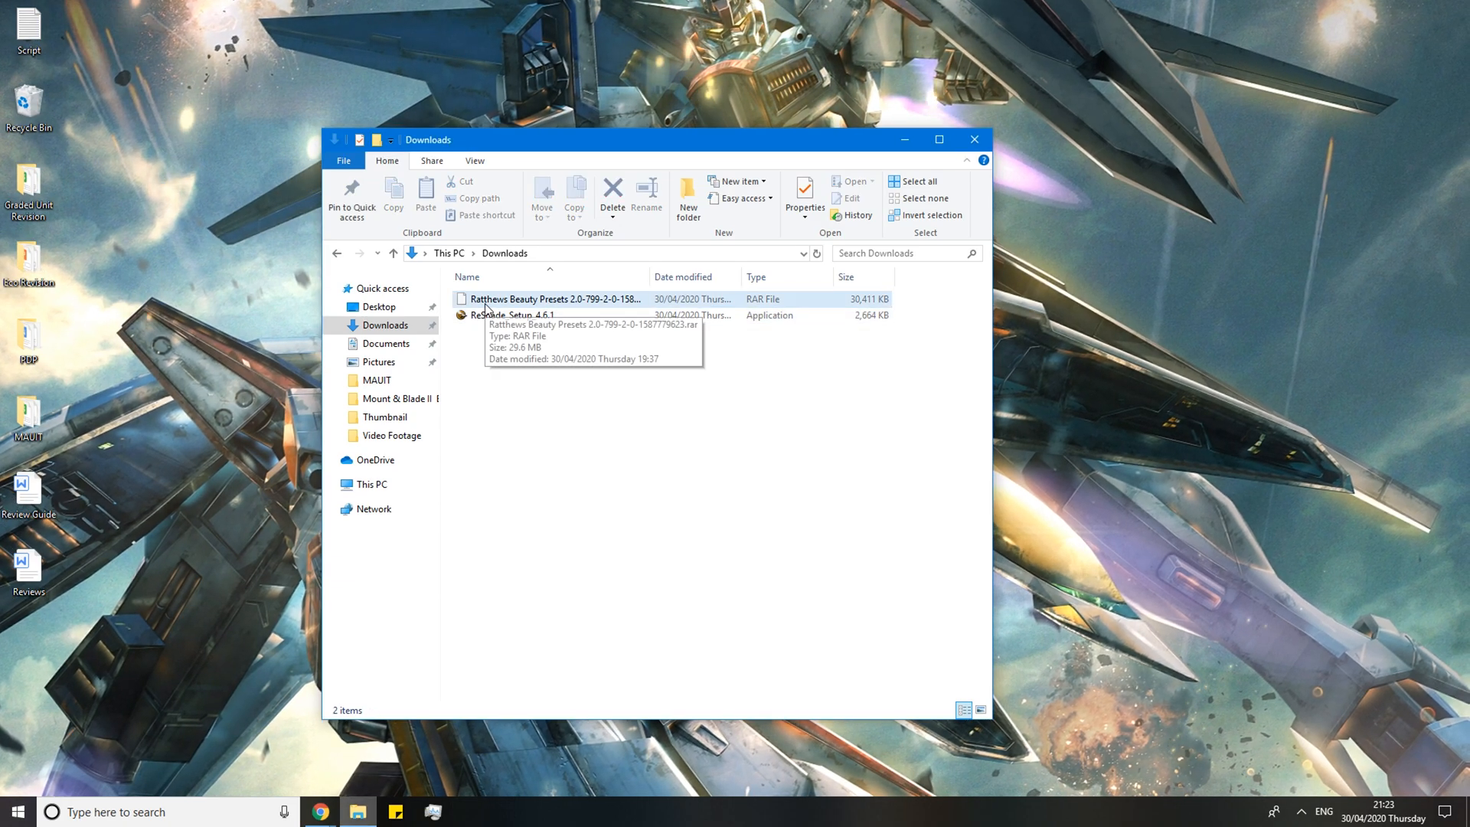
pyautogui.rightClick(553, 298)
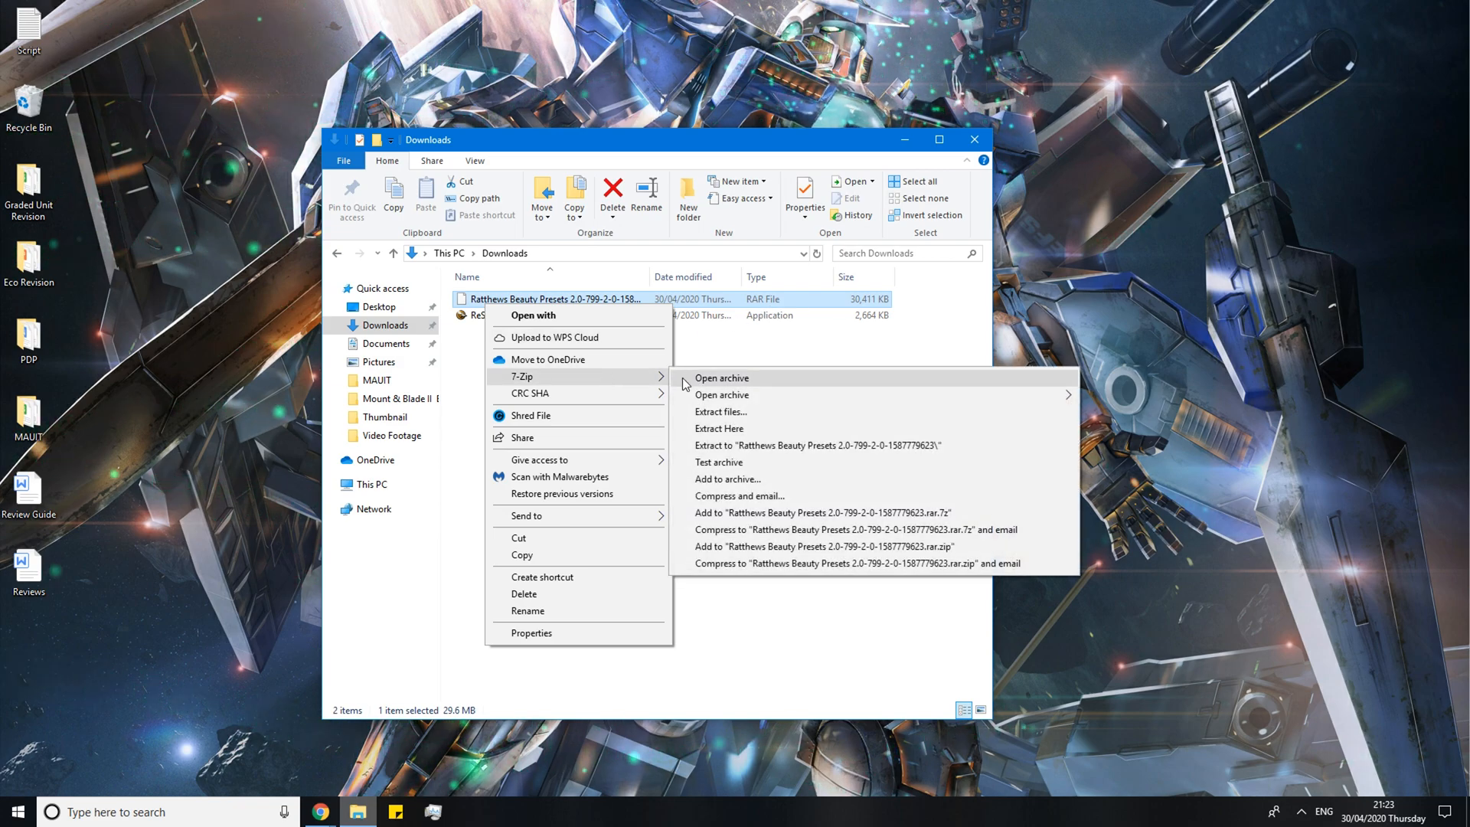
pyautogui.click(721, 377)
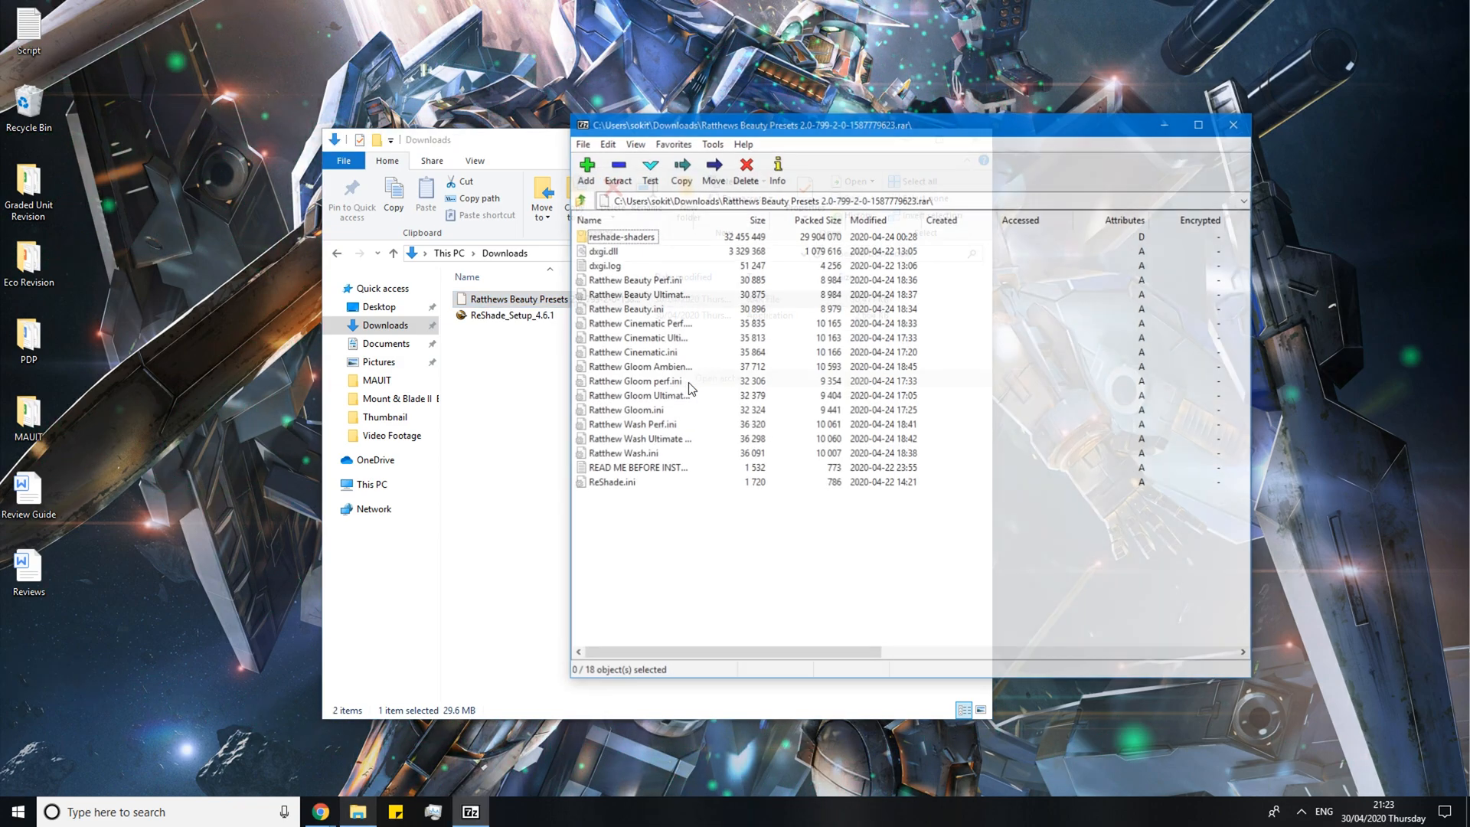
pyautogui.click(507, 811)
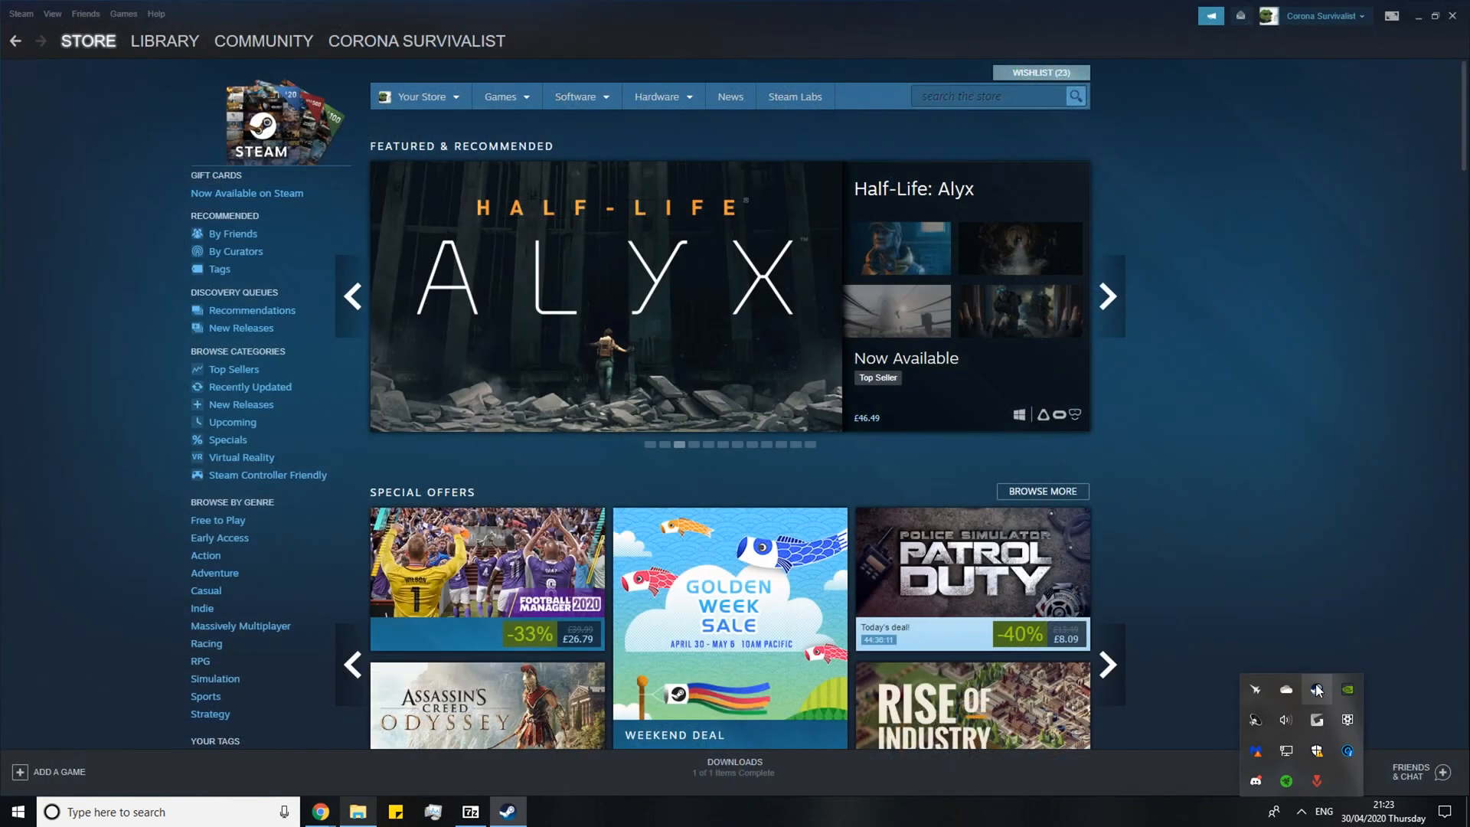
# Browse Bannerlord's local files from Steam into the bin folder toward Win64_Shipping_Client
pyautogui.click(164, 40)
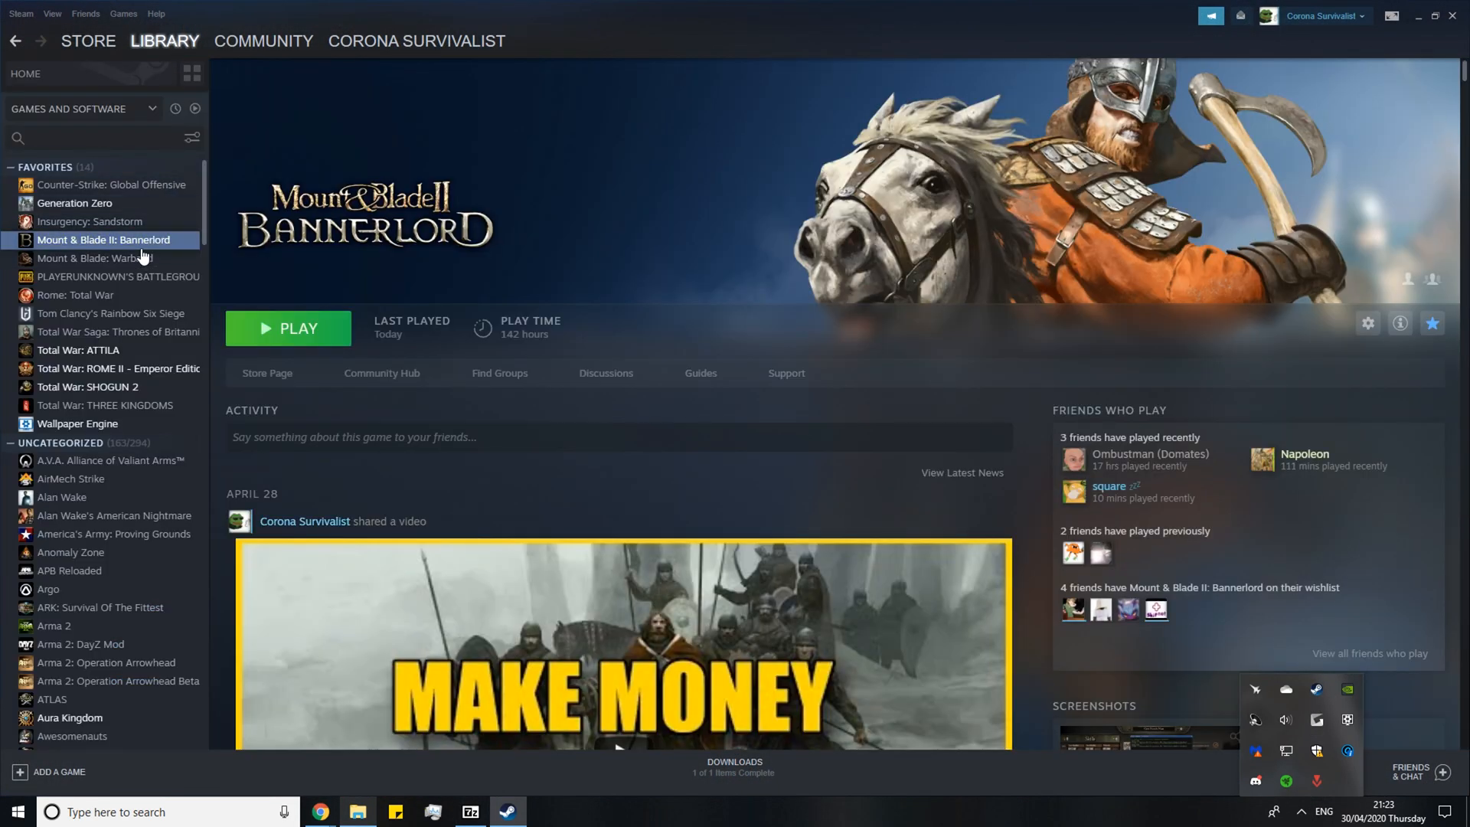
pyautogui.click(1367, 323)
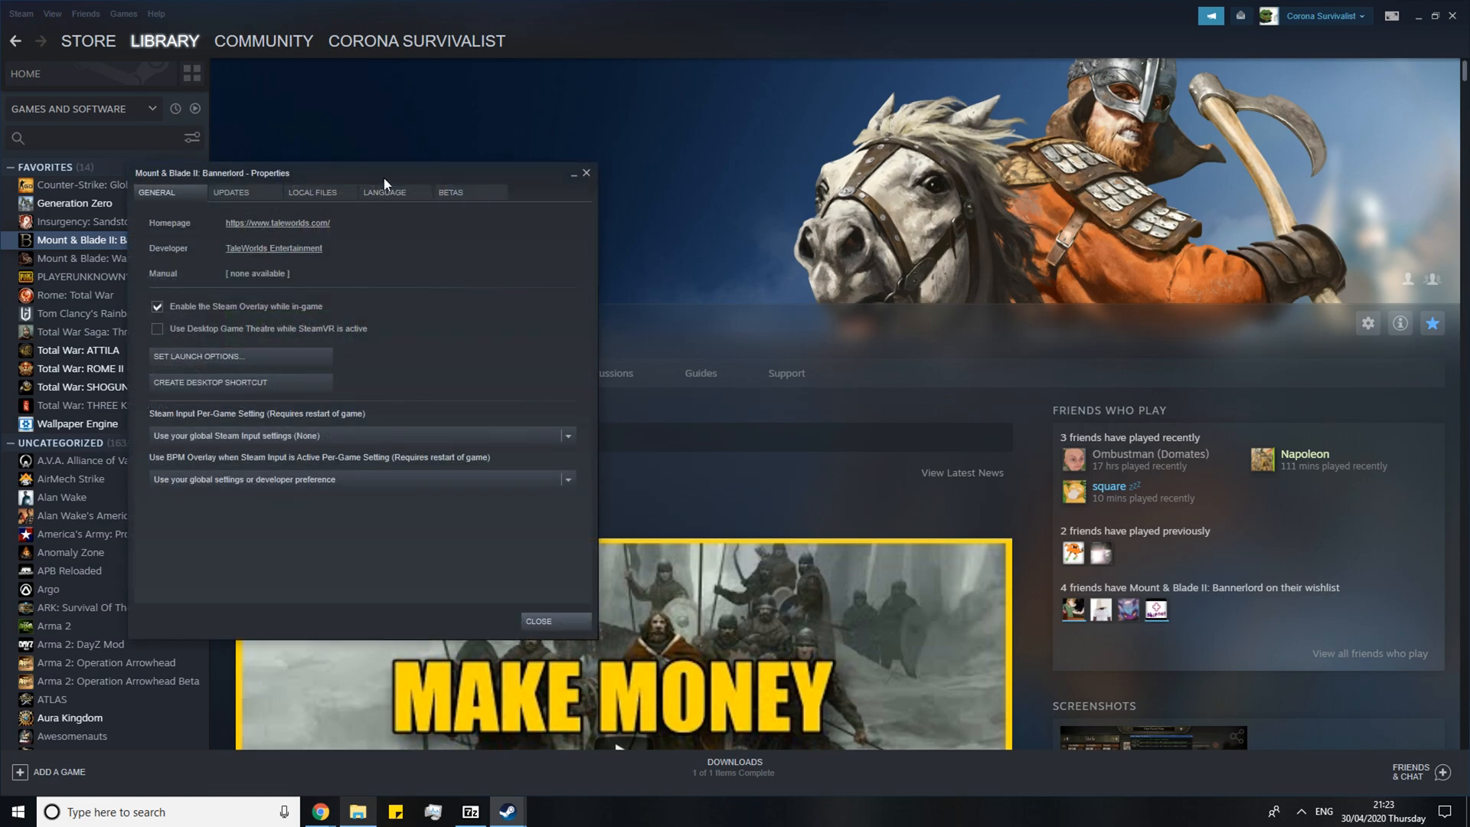
pyautogui.click(199, 253)
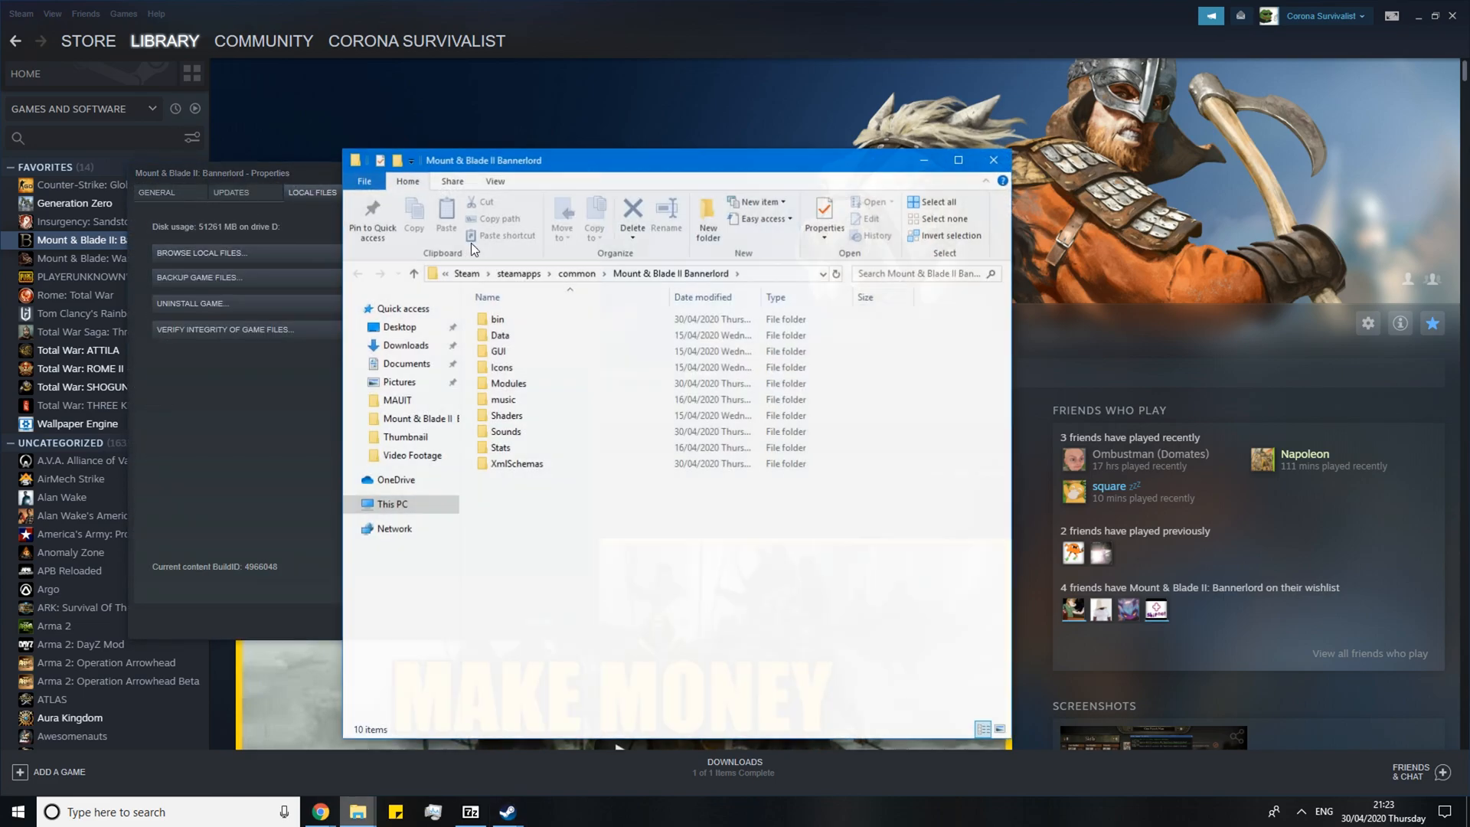
pyautogui.click(992, 159)
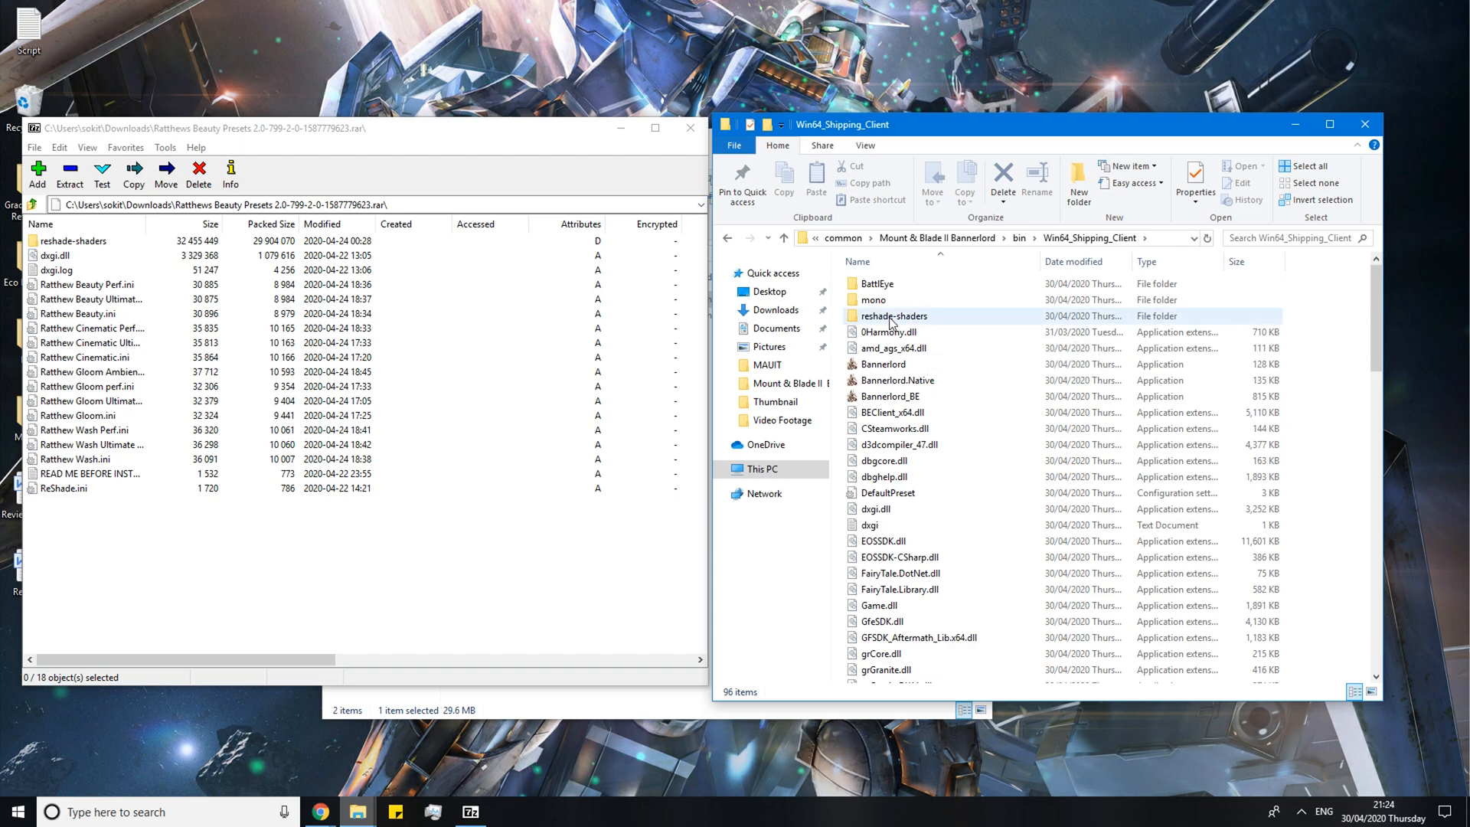
# Copy the archive's 18 items into Win64_Shipping_Client, replacing the same-named files
pyautogui.click(893, 315)
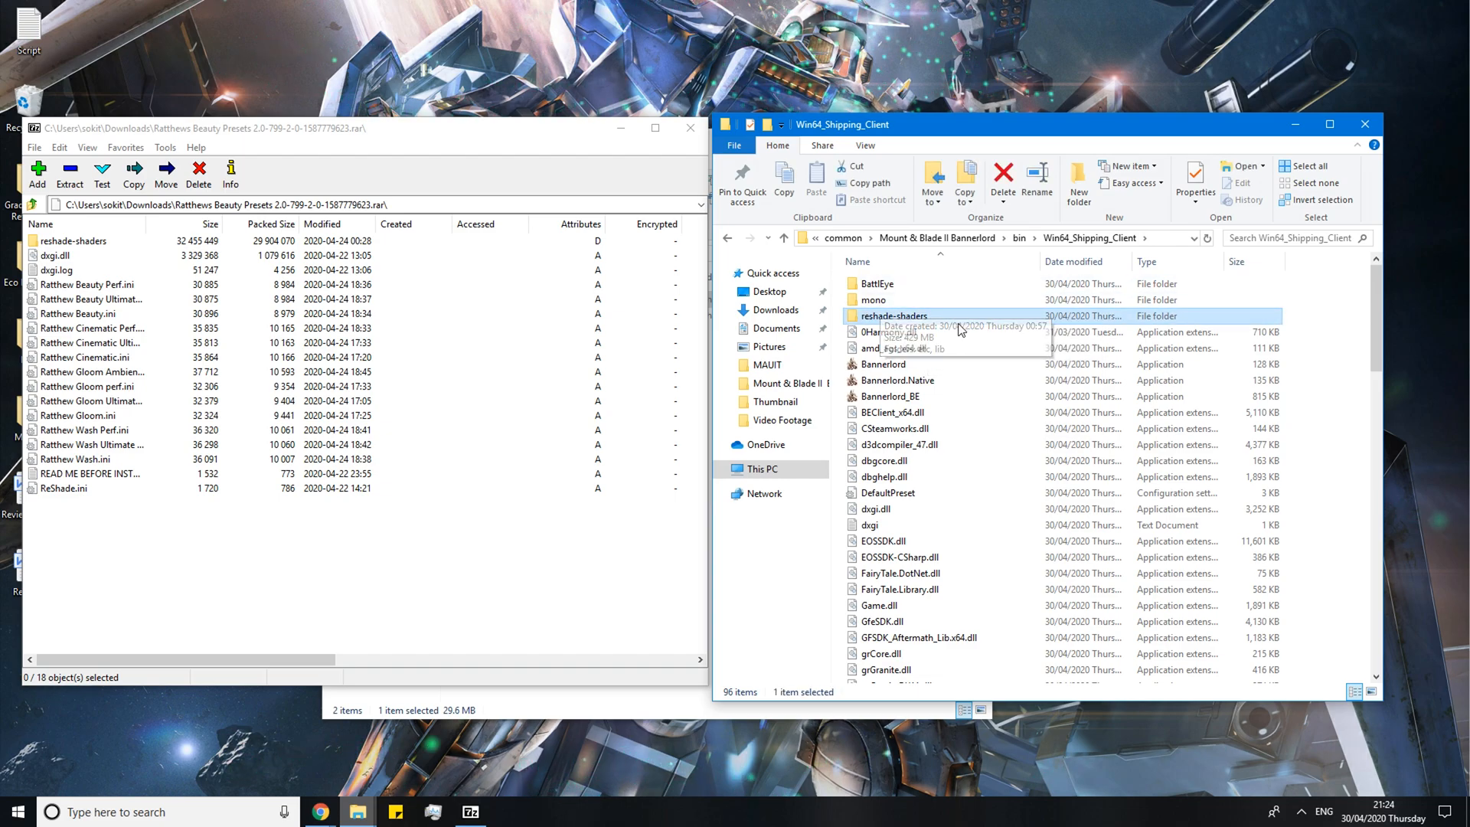
pyautogui.moveTo(933, 320)
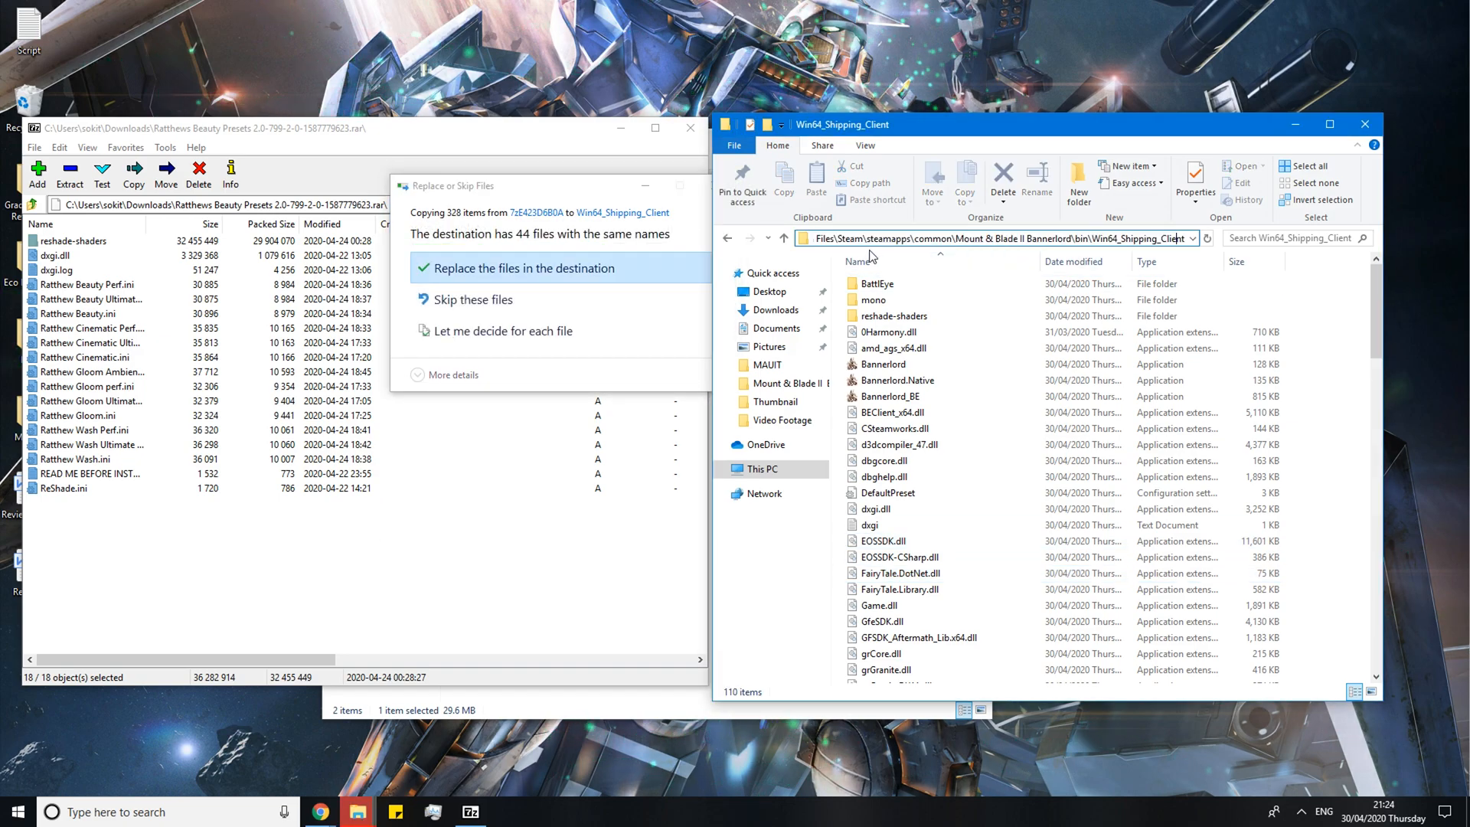
pyautogui.click(985, 239)
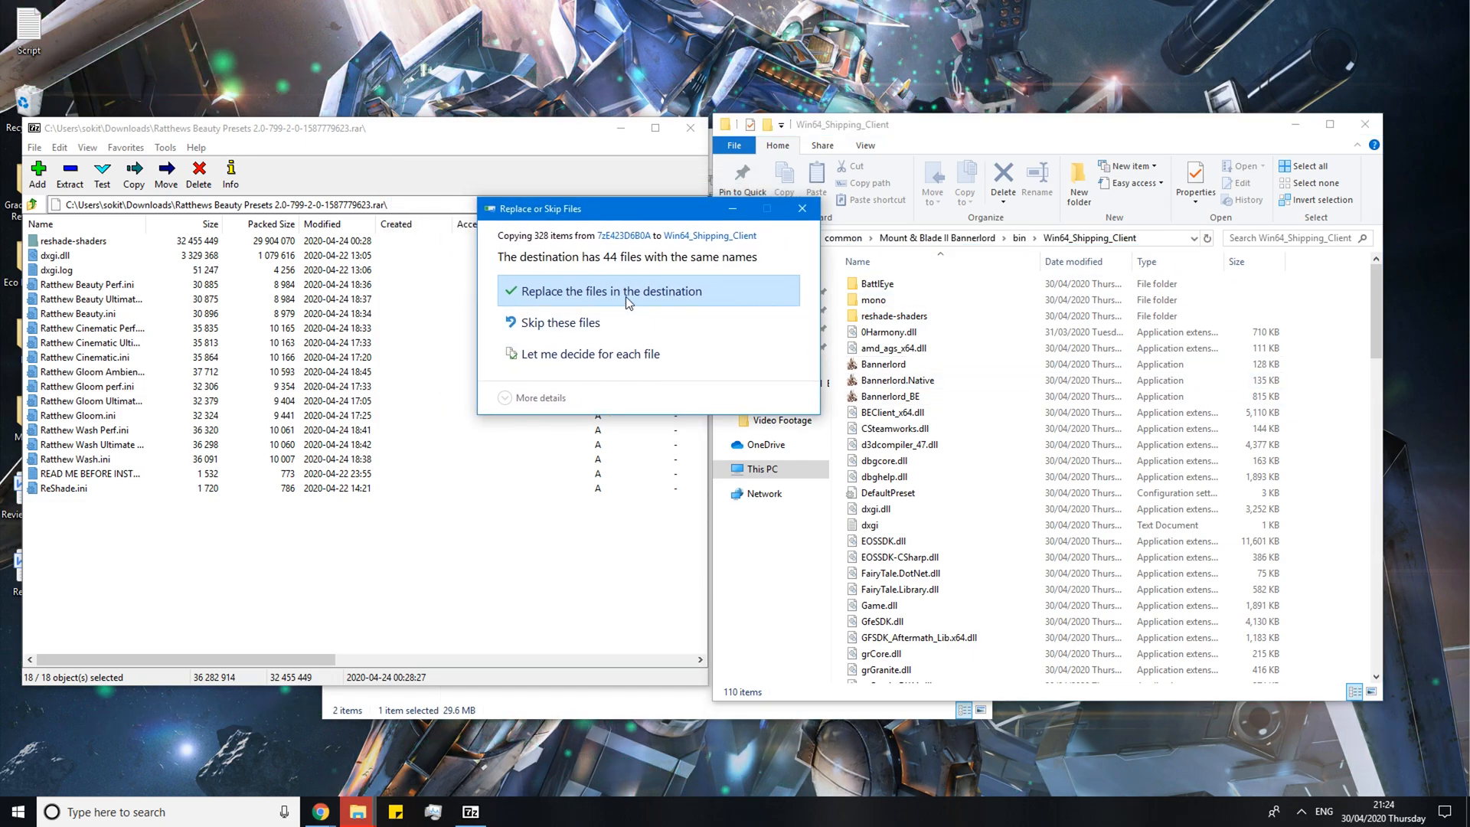
pyautogui.click(611, 291)
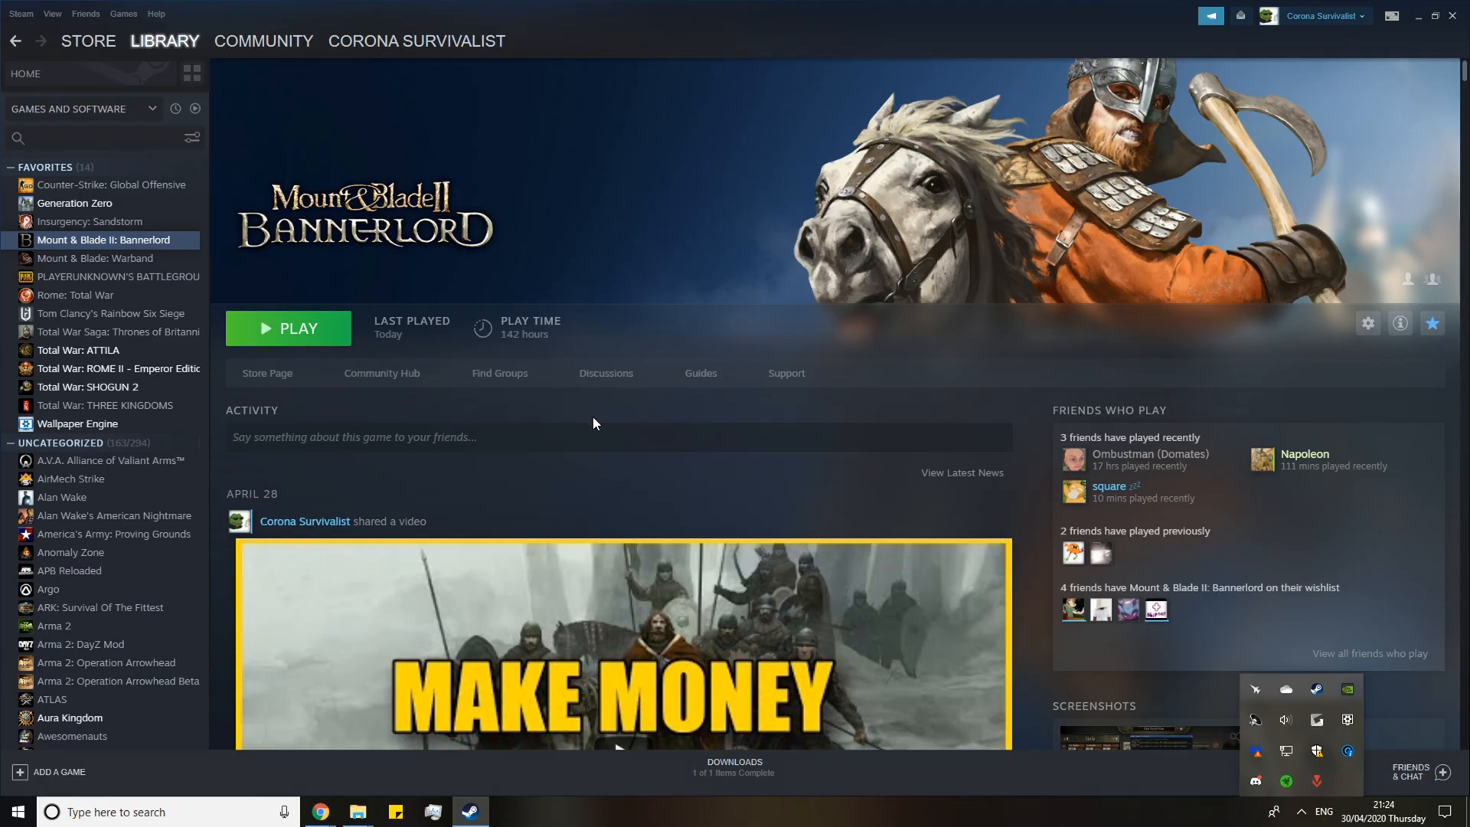
# Launch Bannerlord from Steam to the main menu and bring up the ReShade overlay
pyautogui.click(287, 328)
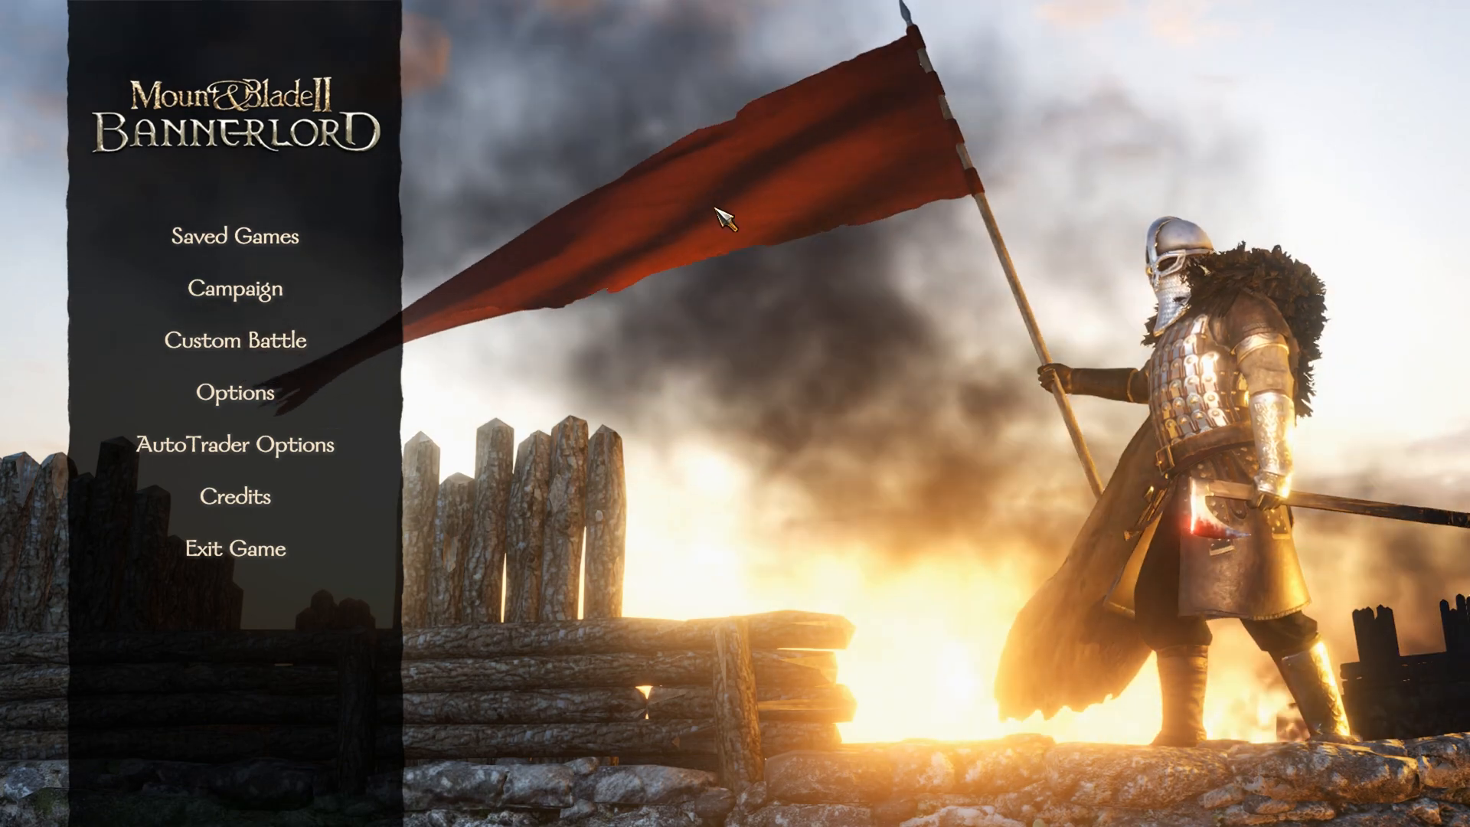
pyautogui.moveTo(561, 52)
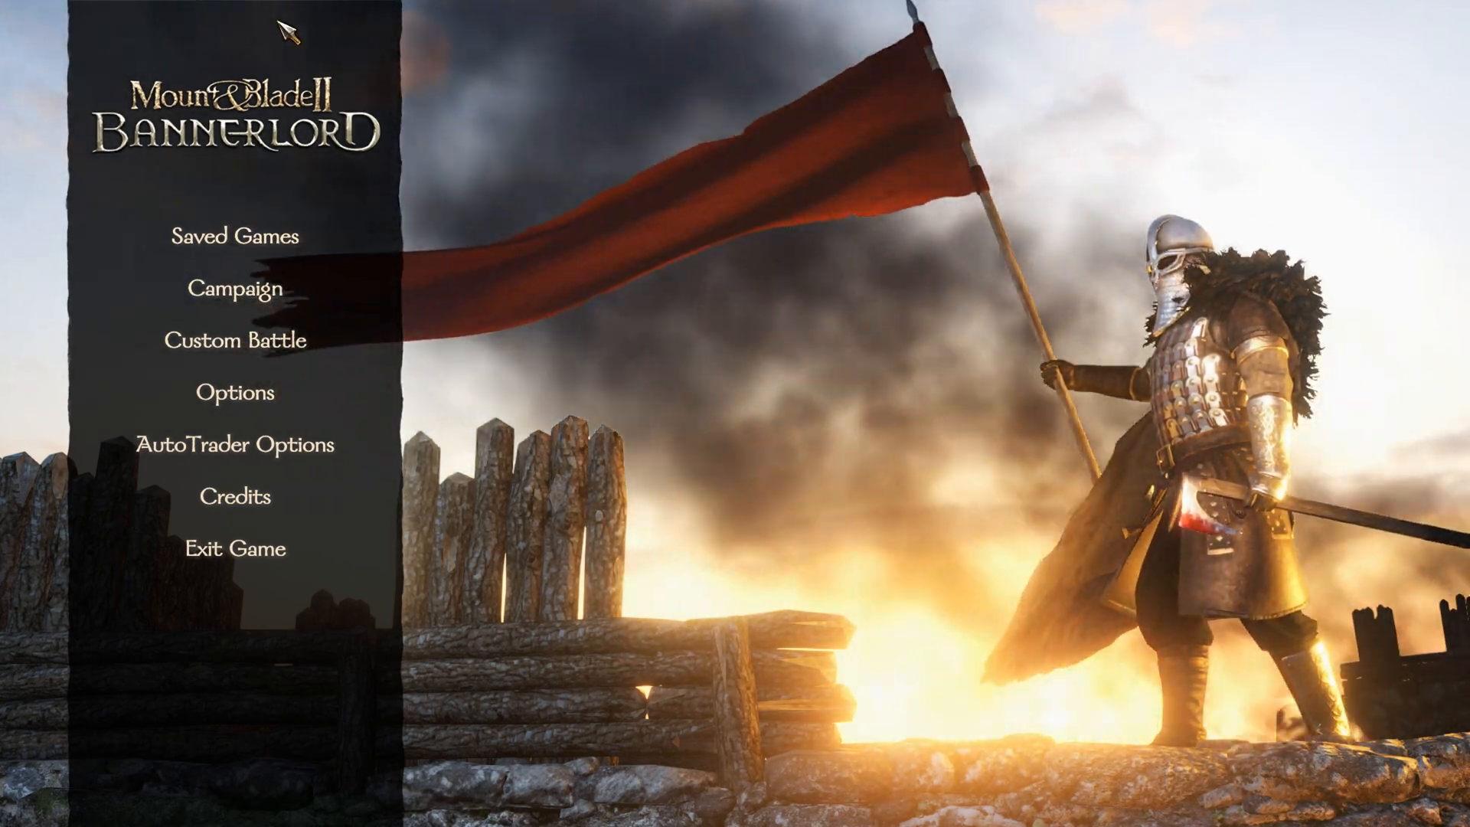
pyautogui.press('Home')
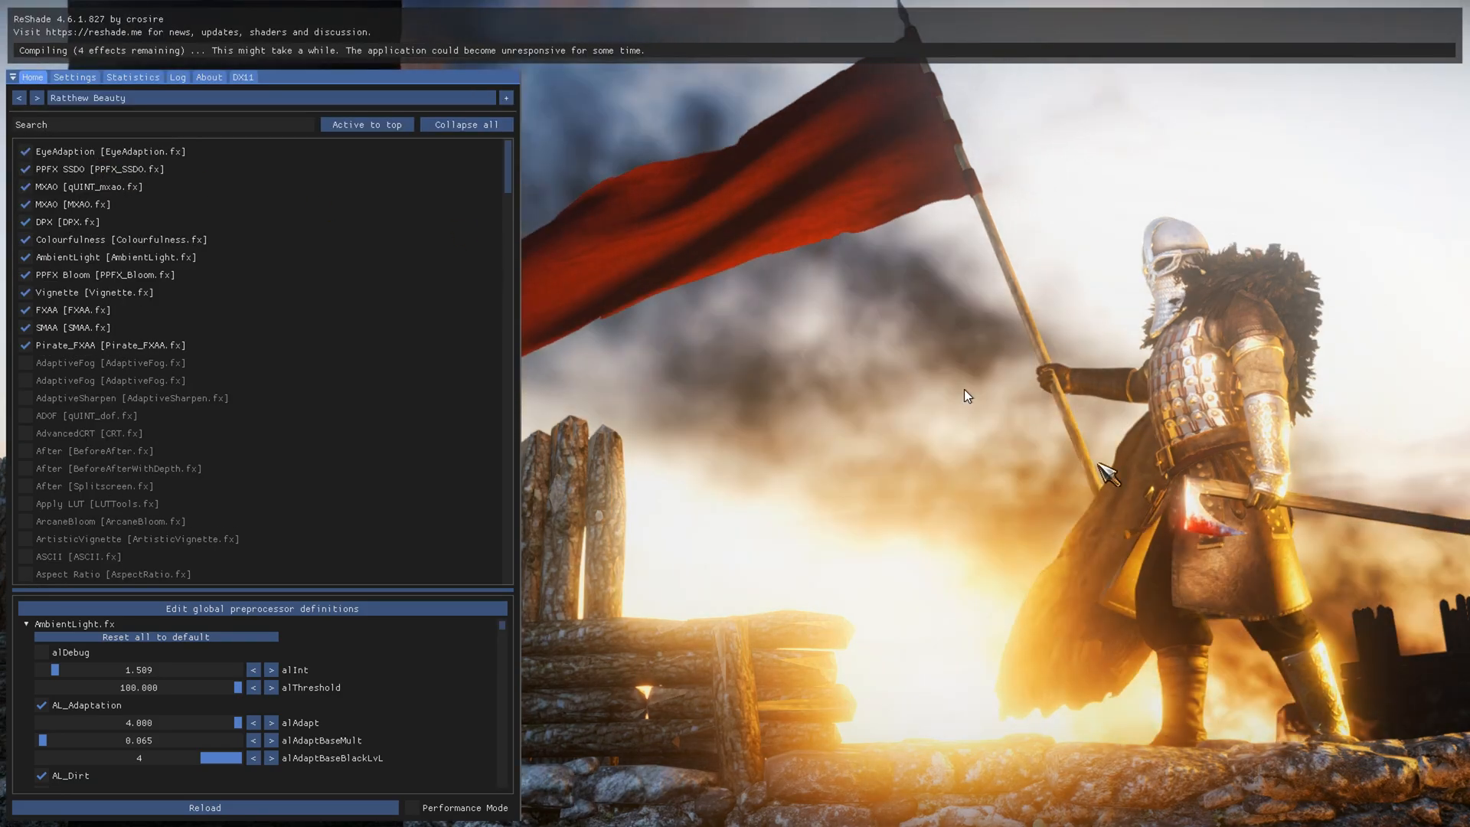
# Switch the ReShade overlay from Ratthew Beauty to the Ratthew Cinematic preset
pyautogui.click(35, 98)
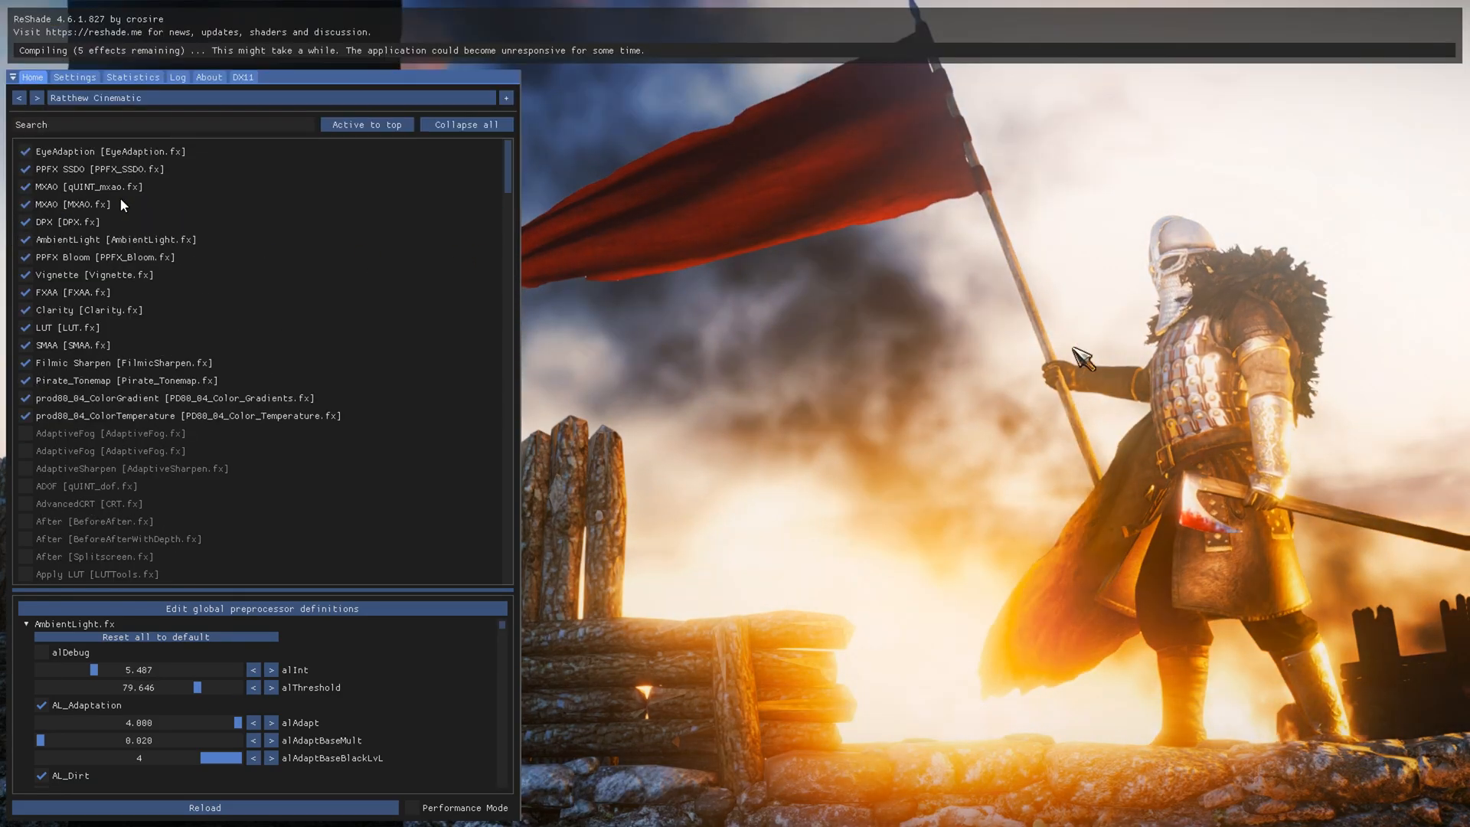